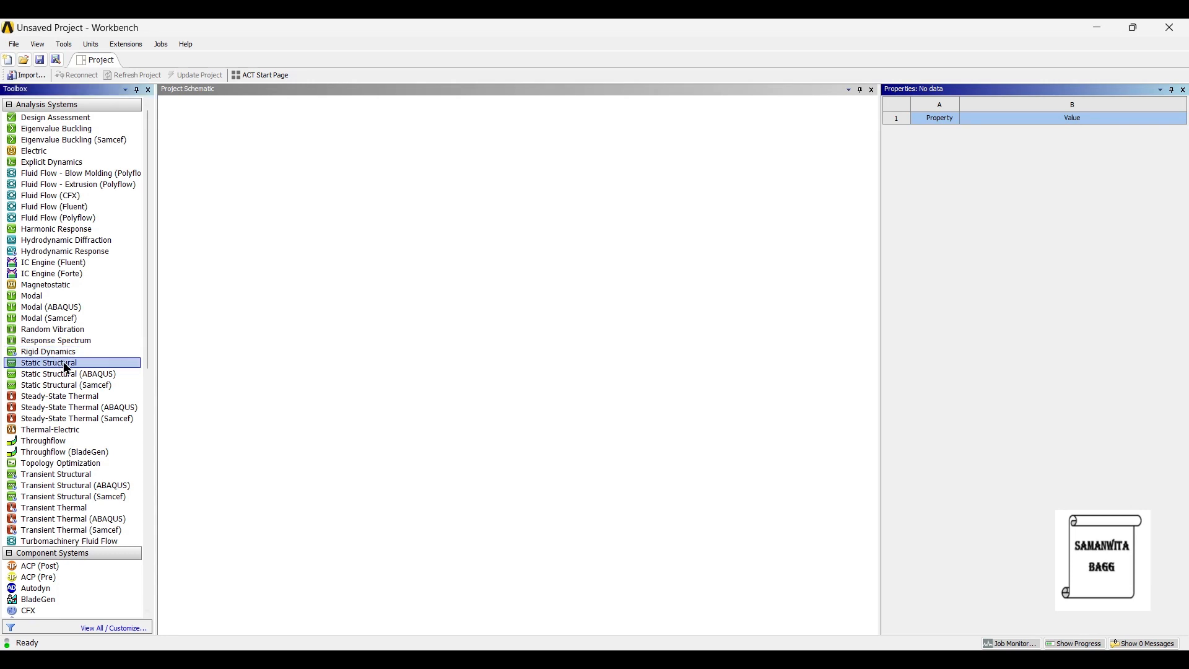
Step: Add a Static Structural system to the schematic and review its Geometry and Engineering Data cells
double_click(48, 363)
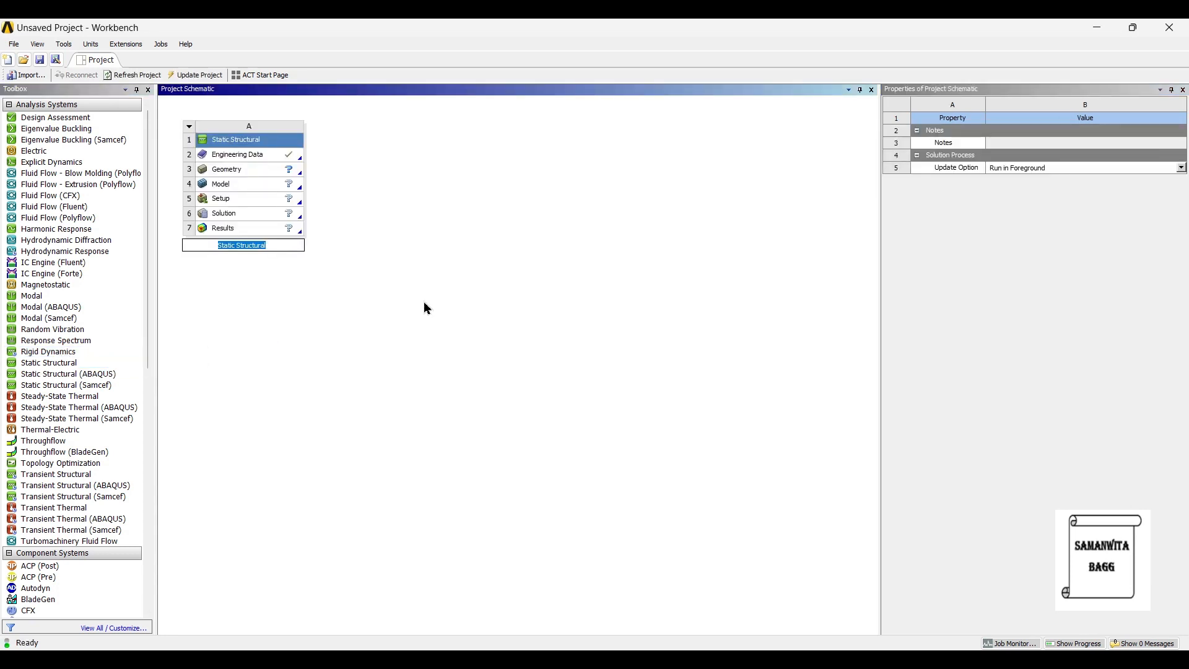
click(225, 168)
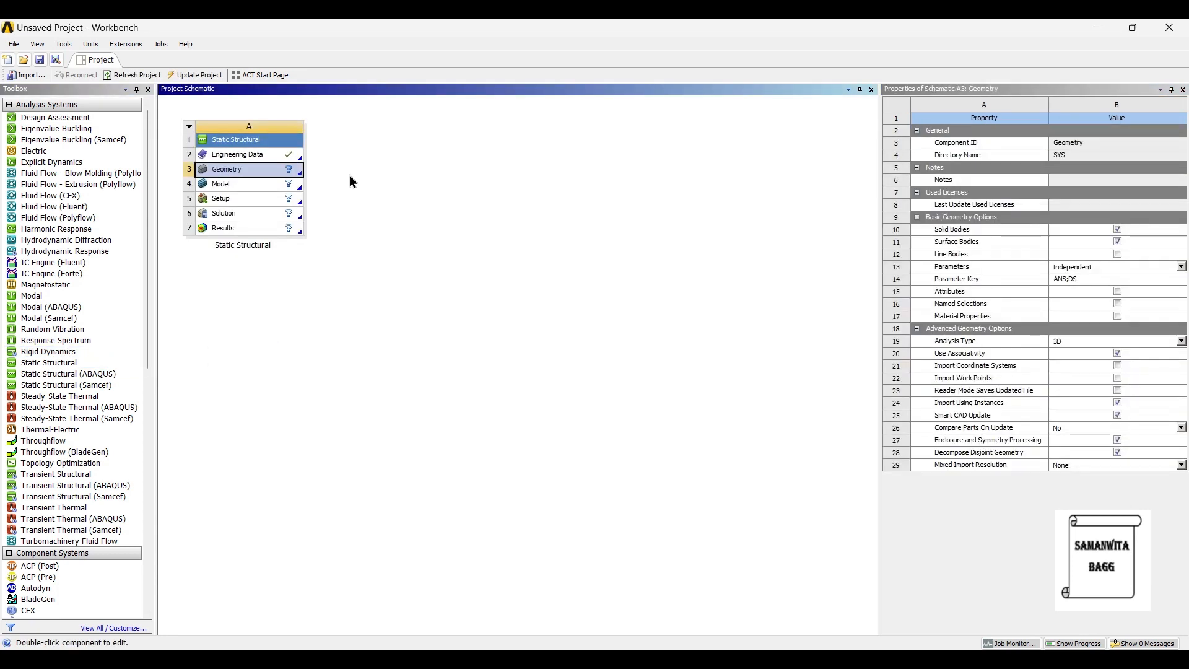
click(238, 153)
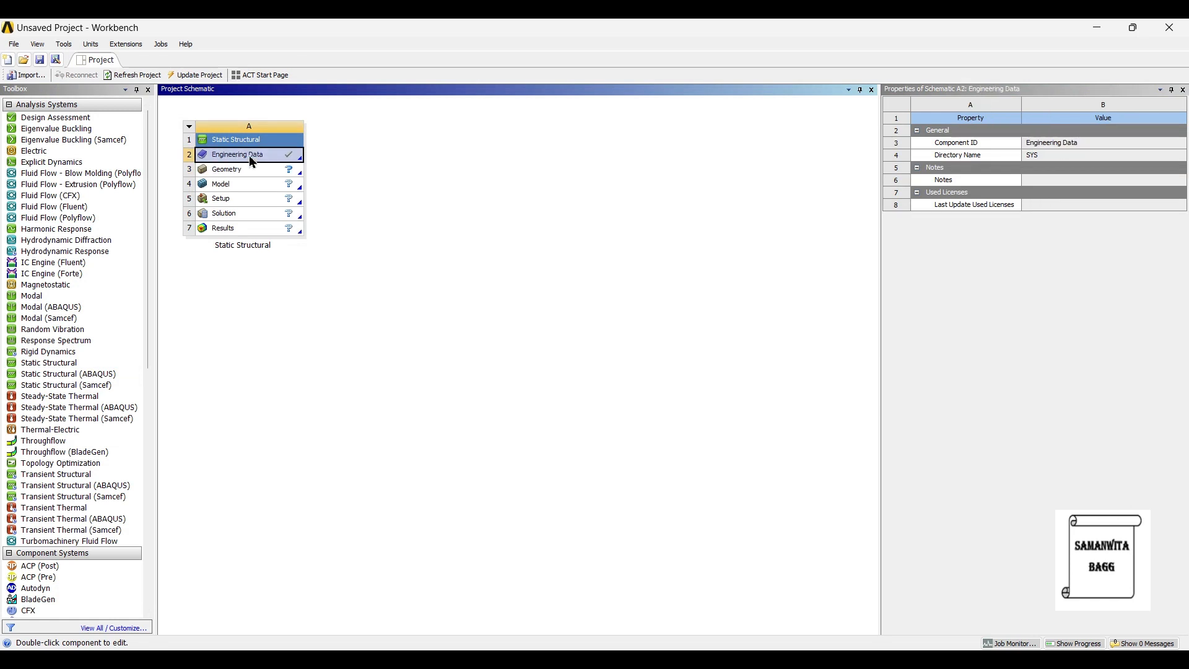
Step: Browse the General Materials library for Stainless Steel in Engineering Data, then return to the schematic's Geometry cell
double_click(238, 155)
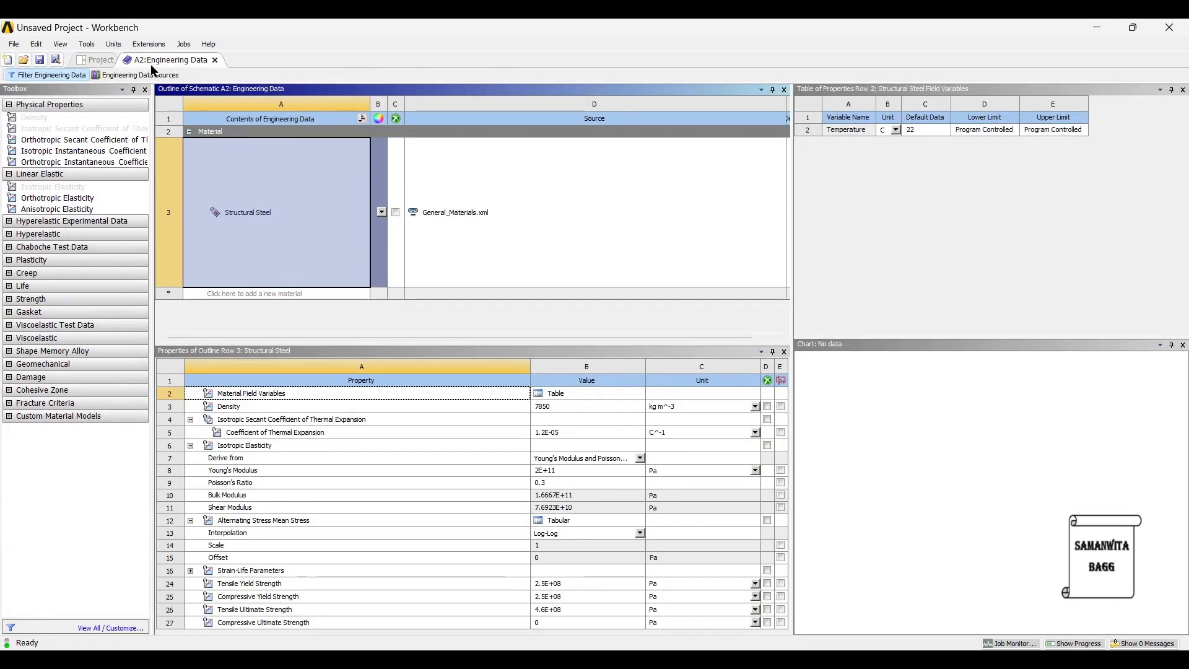
click(137, 74)
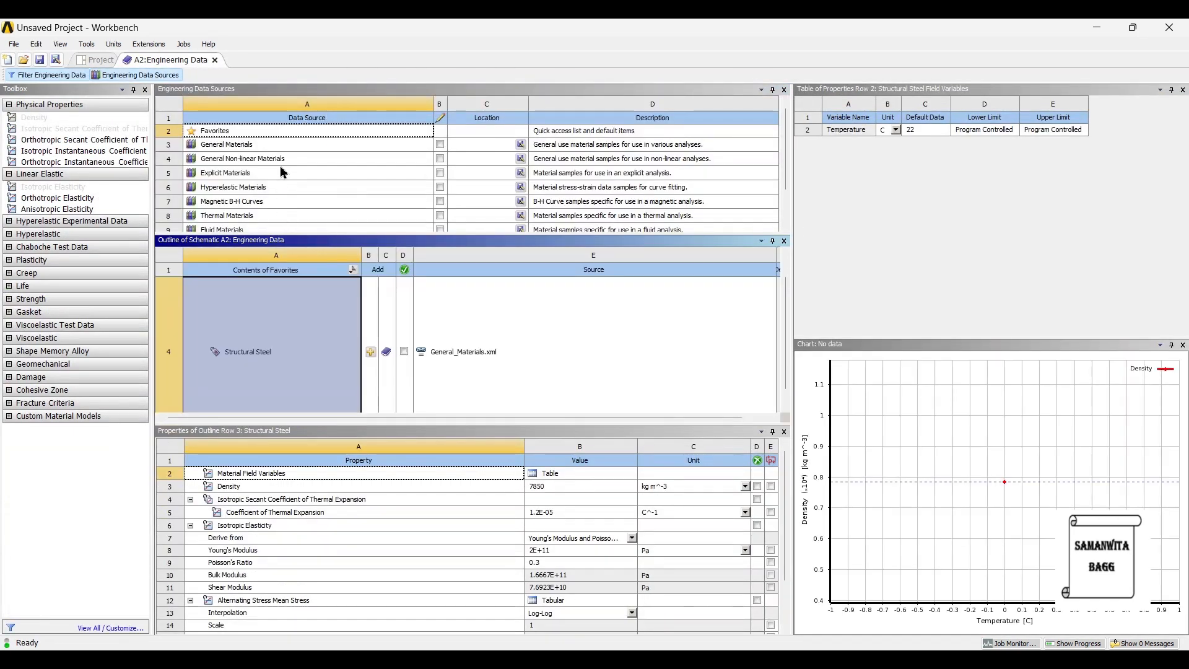
click(225, 144)
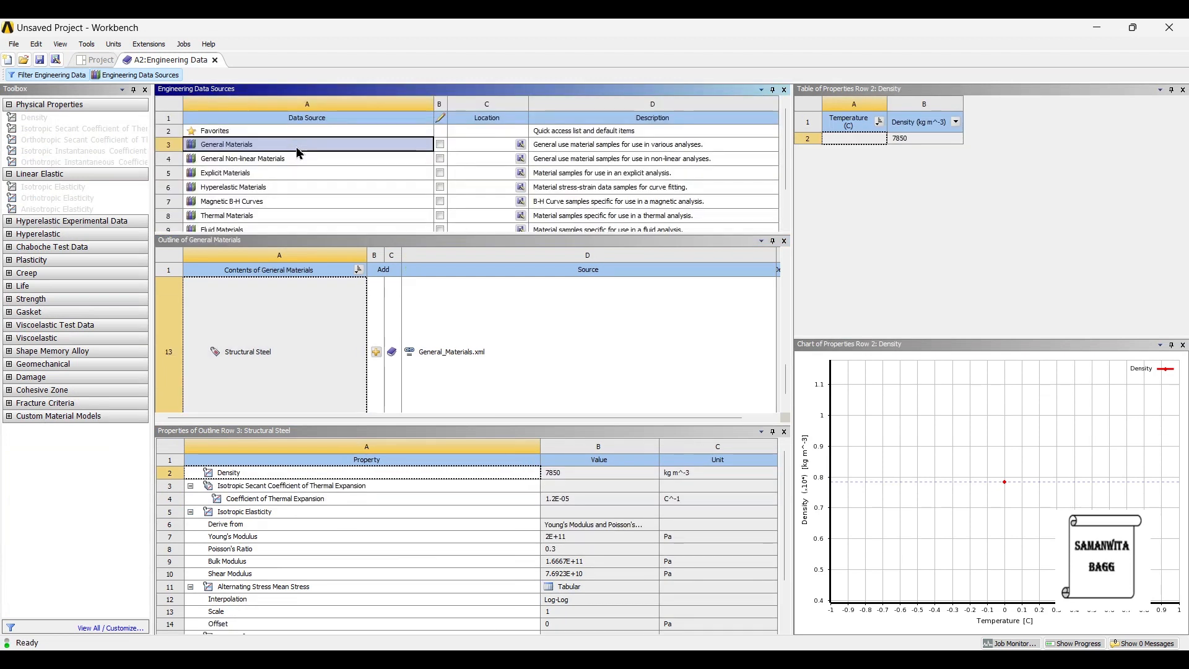
scroll(down, 3)
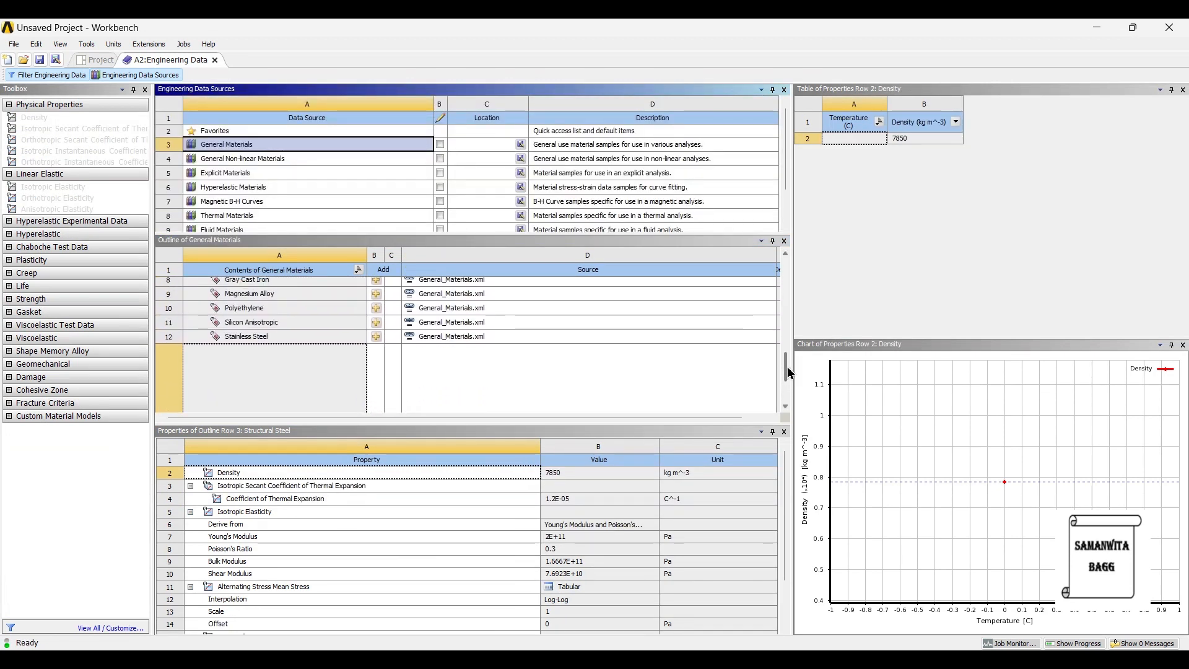
scroll(down, 3)
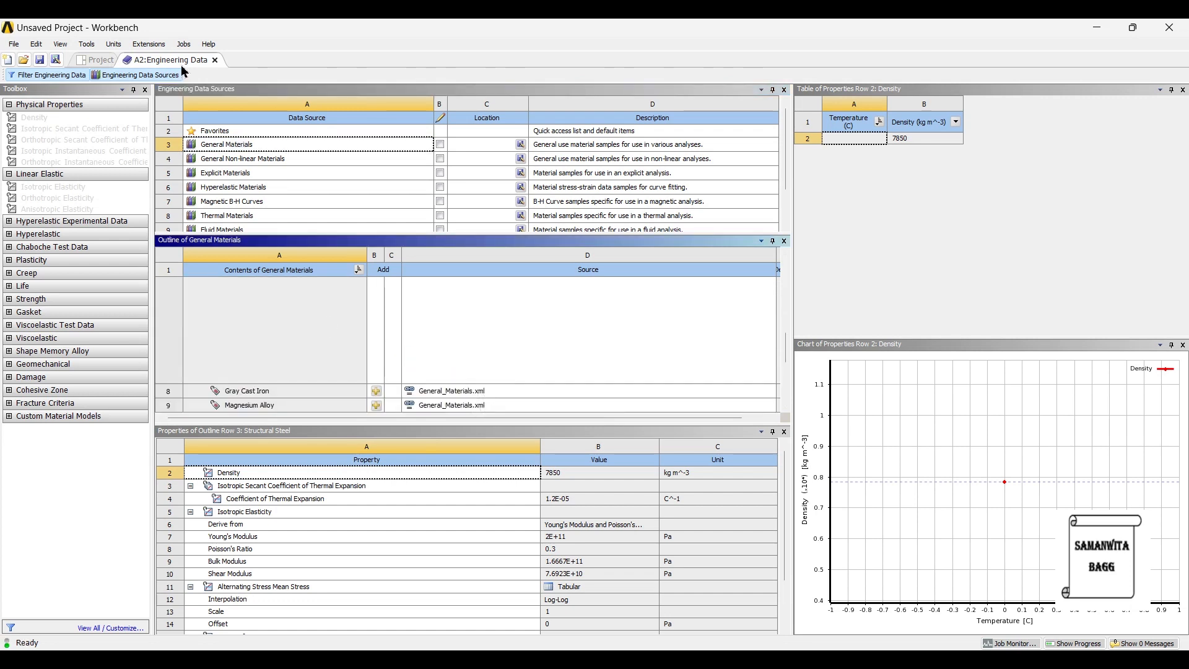
click(100, 59)
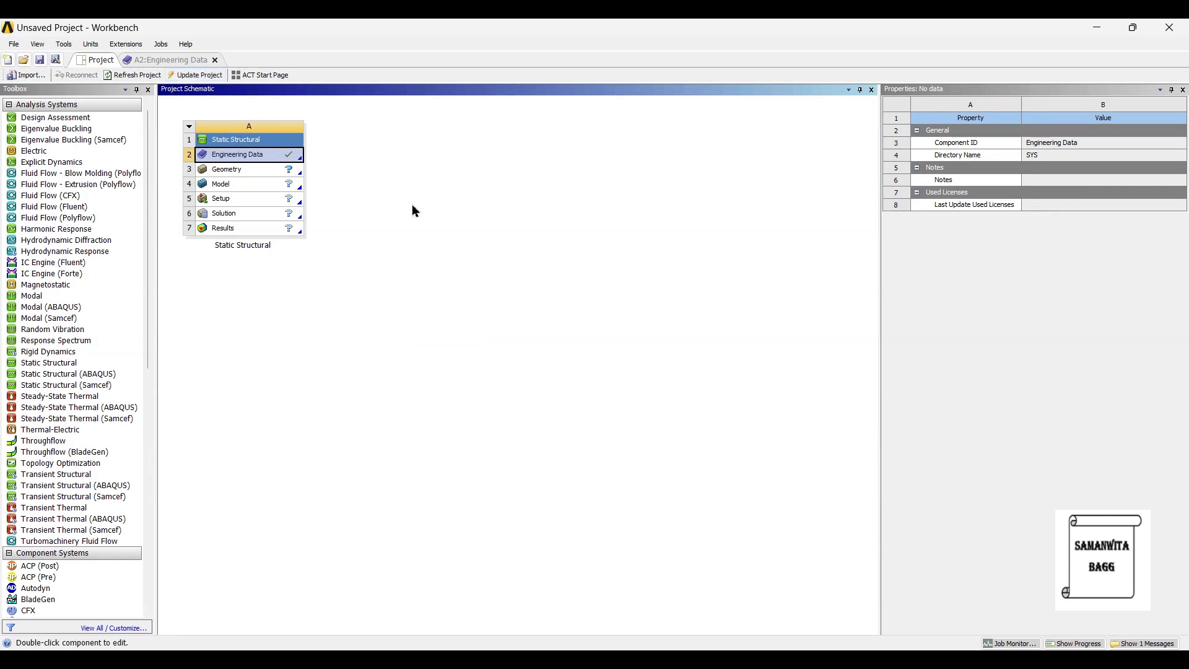
mouse_move(234, 173)
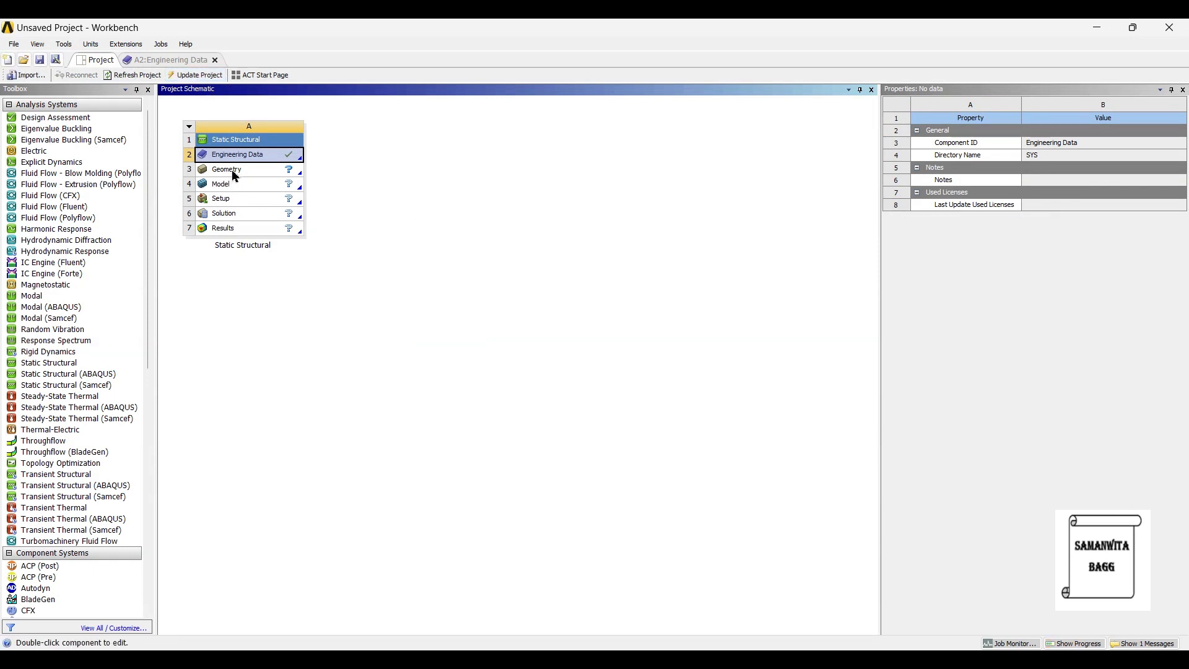
click(225, 168)
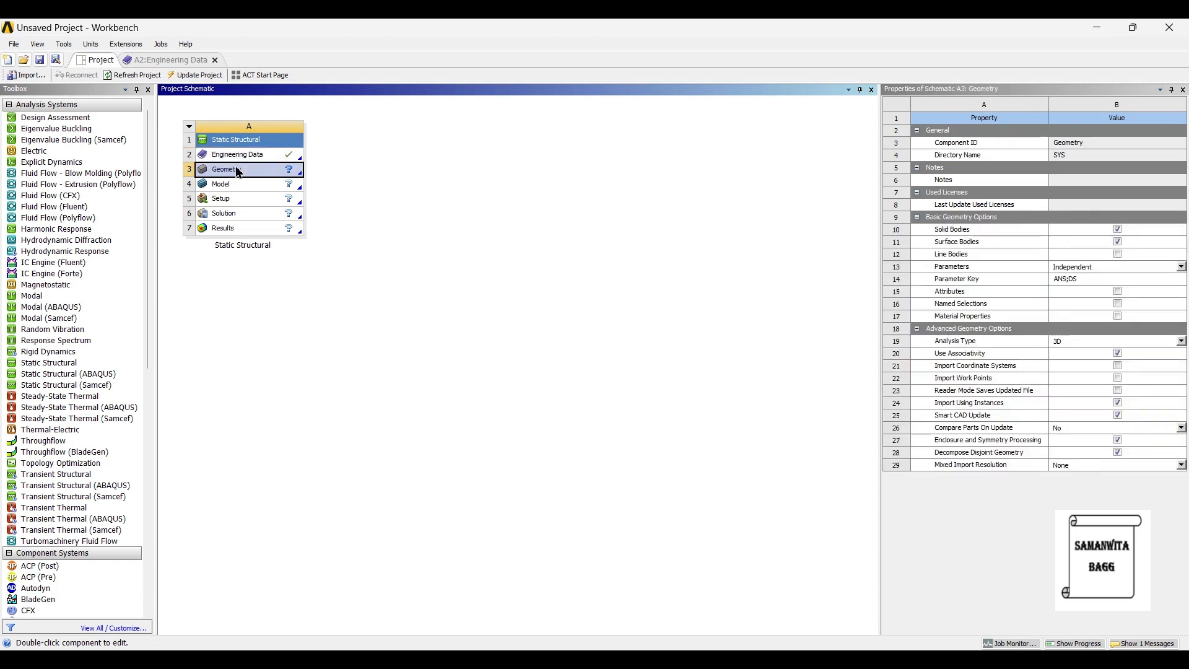
Step: Import K772 Wrench v7.step from the Bottle Opener folder as the analysis geometry
right_click(225, 168)
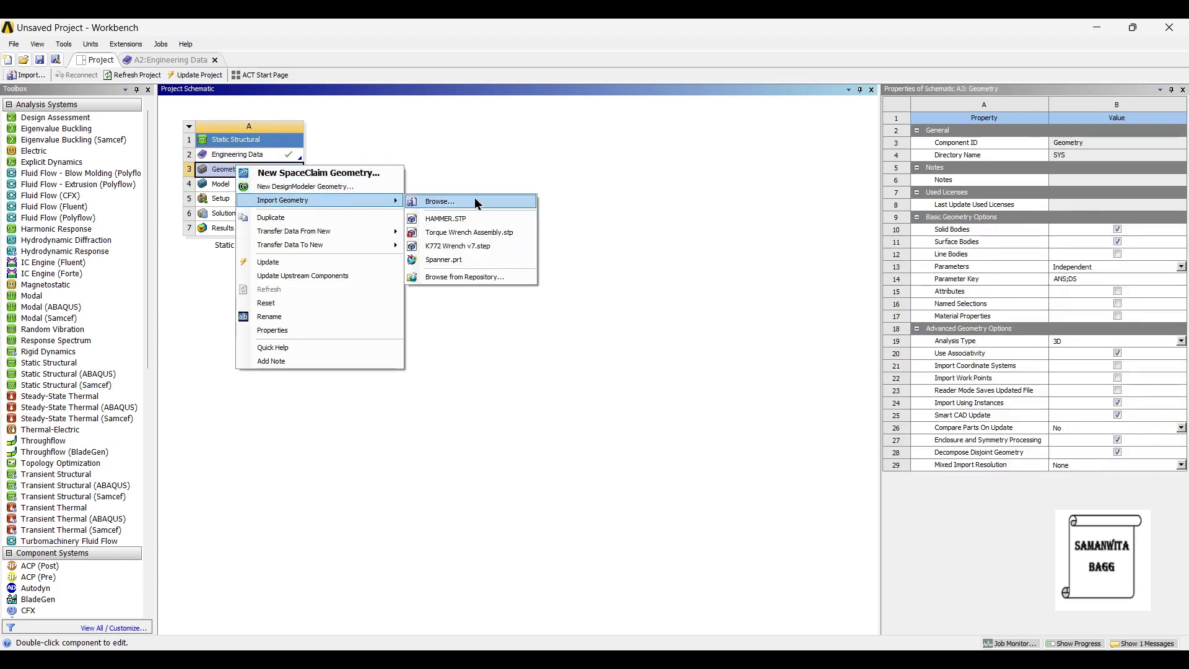
click(439, 201)
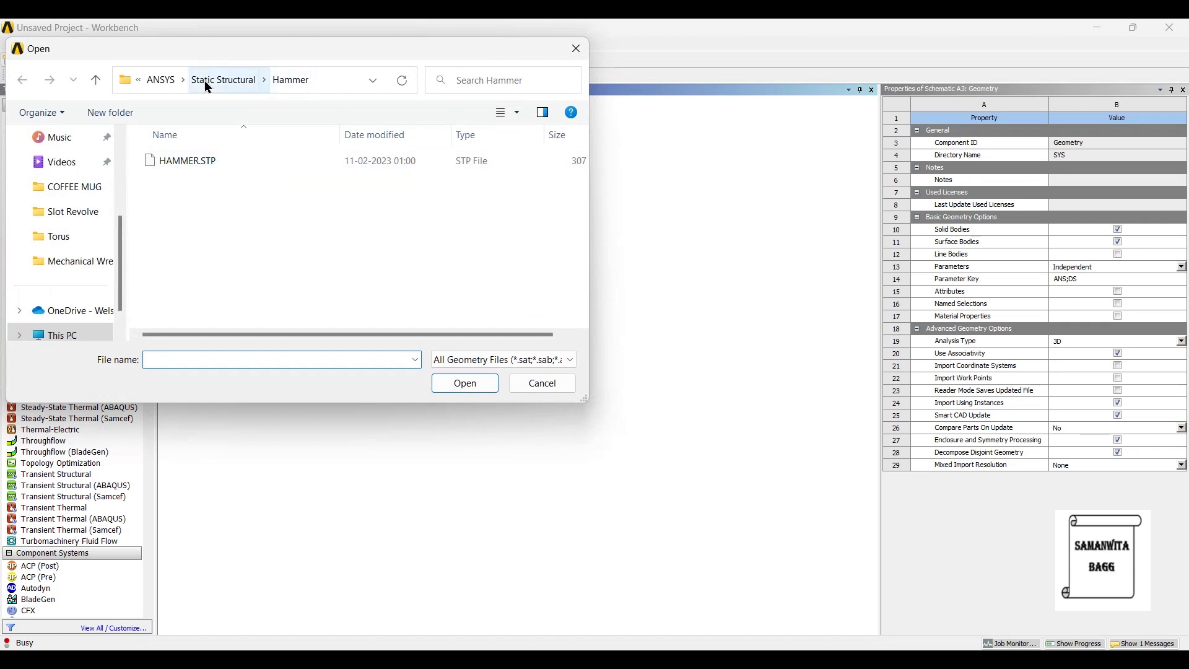
click(223, 79)
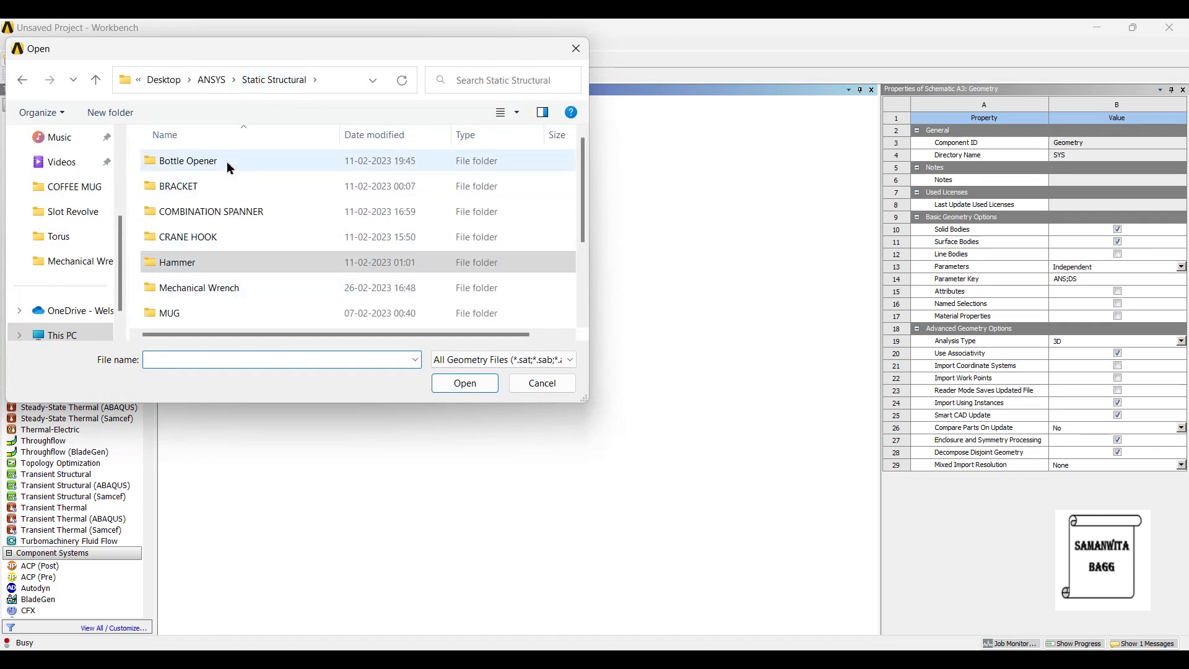
double_click(187, 160)
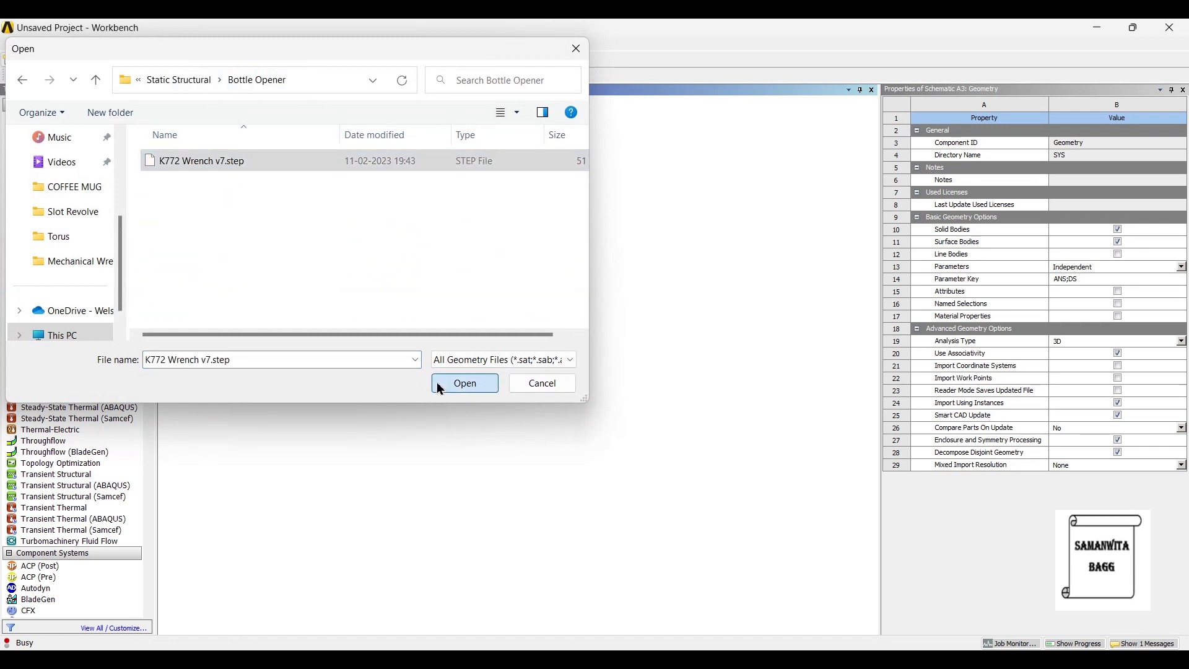
click(464, 382)
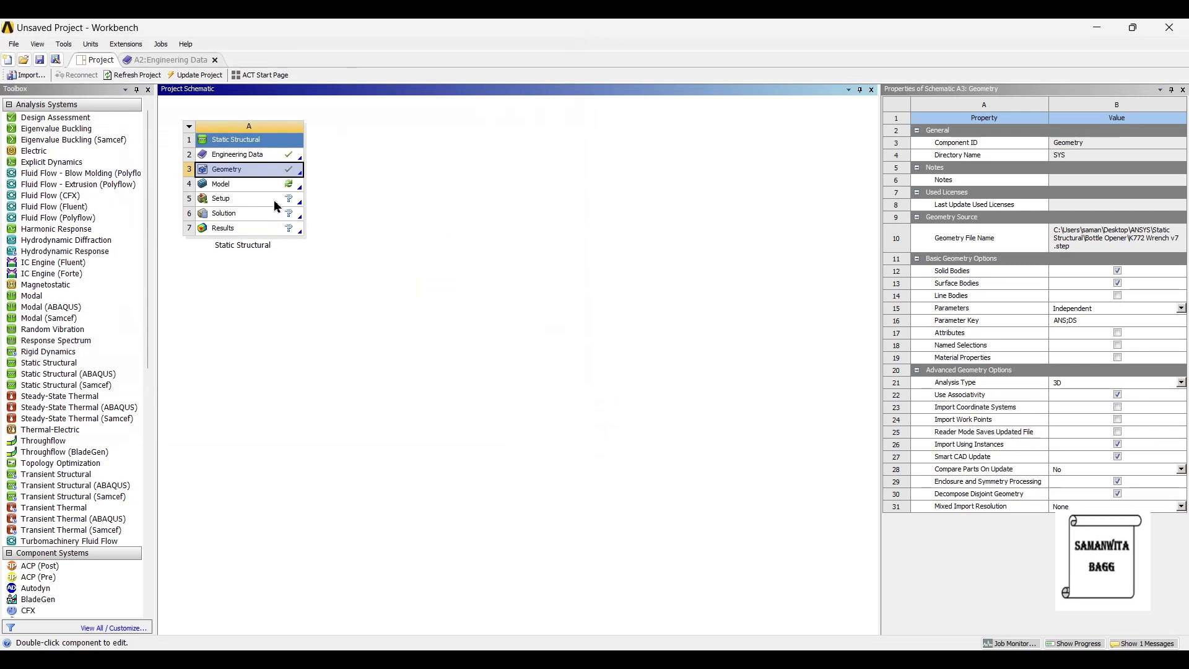
mouse_move(252, 198)
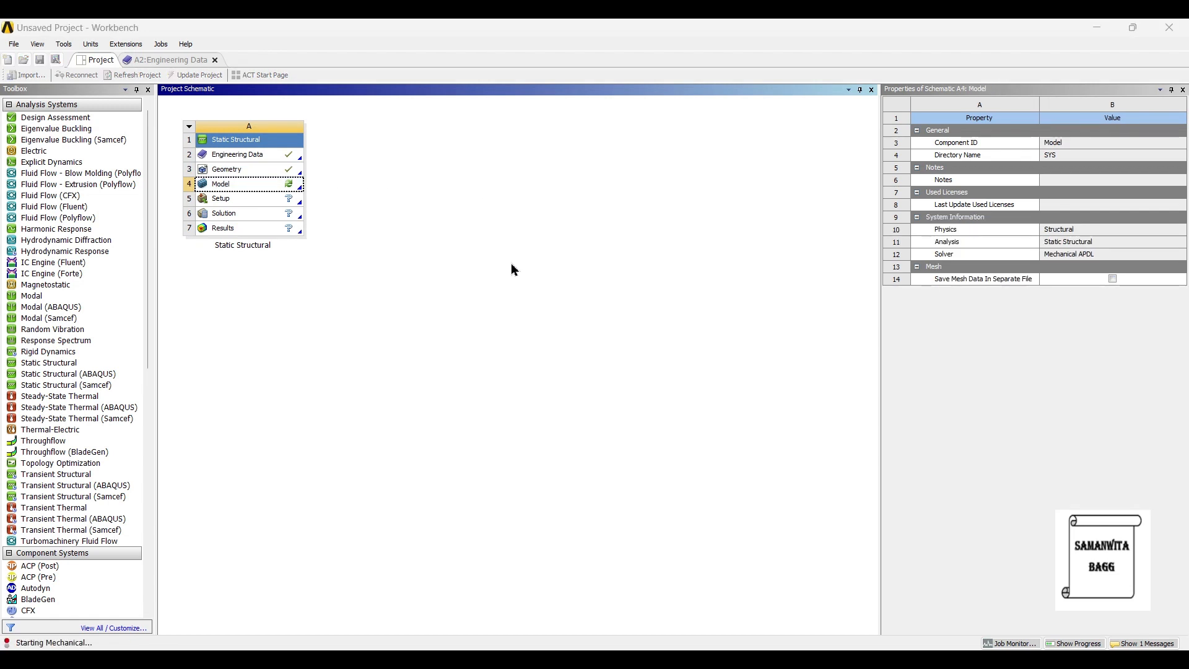
Step: Launch Mechanical from the Model cell and view the imported wrench geometry details
double_click(220, 183)
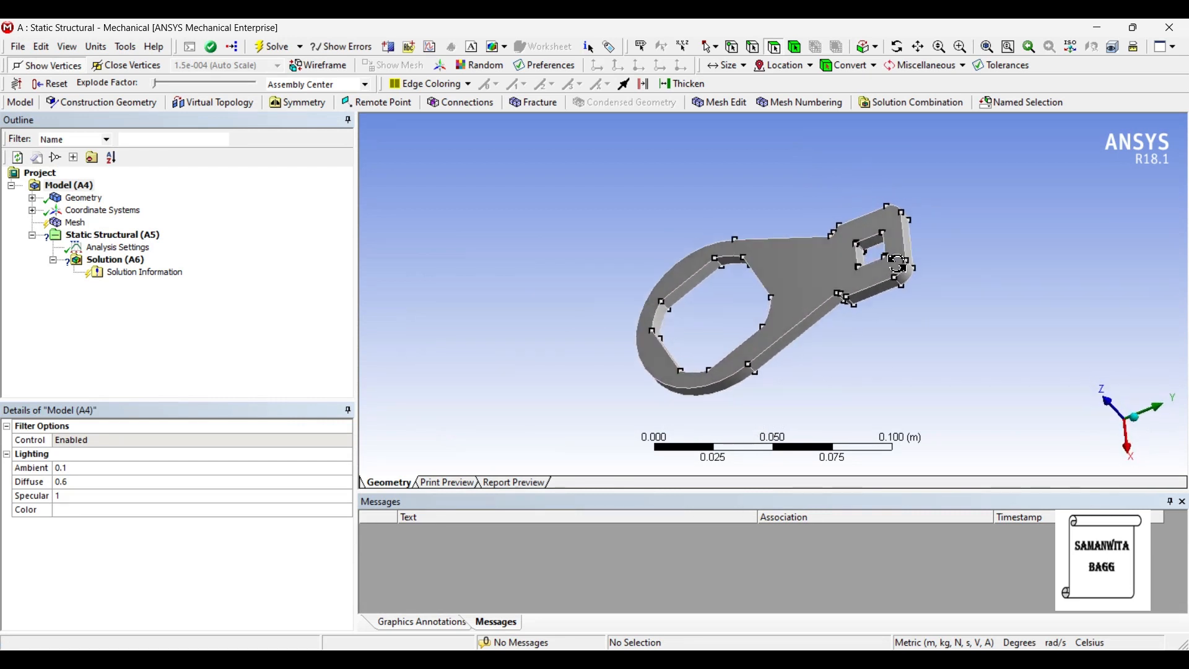
click(83, 197)
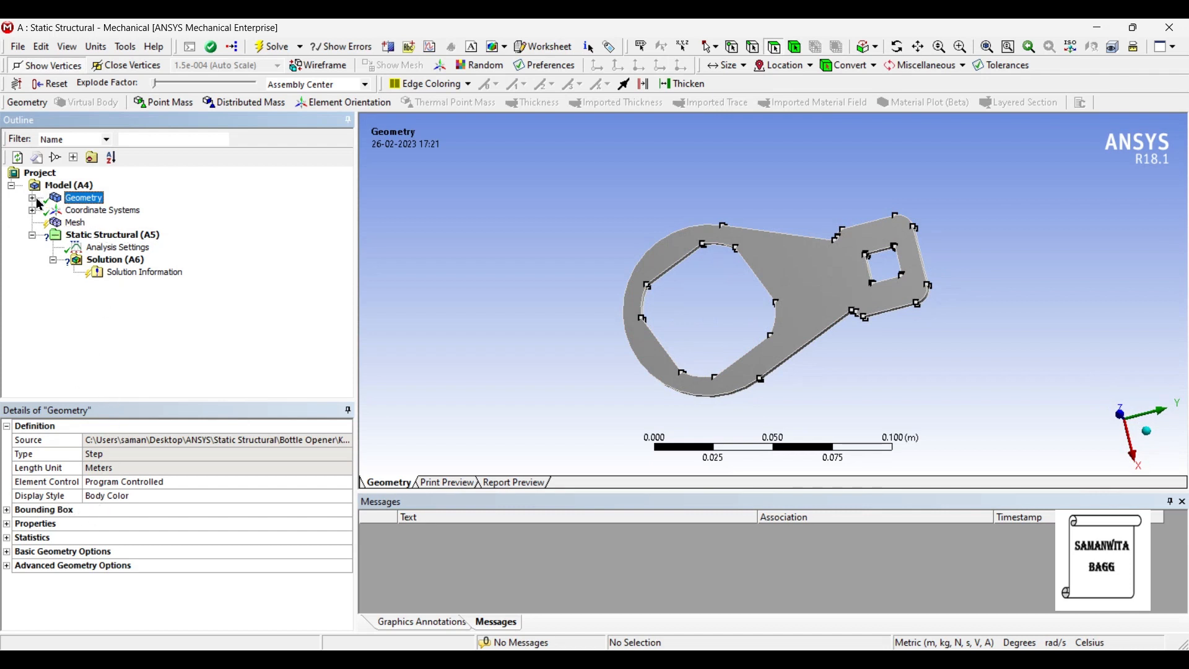
Step: Assign Stainless Steel to the K772 Wrench body in place of Structural Steel
click(32, 197)
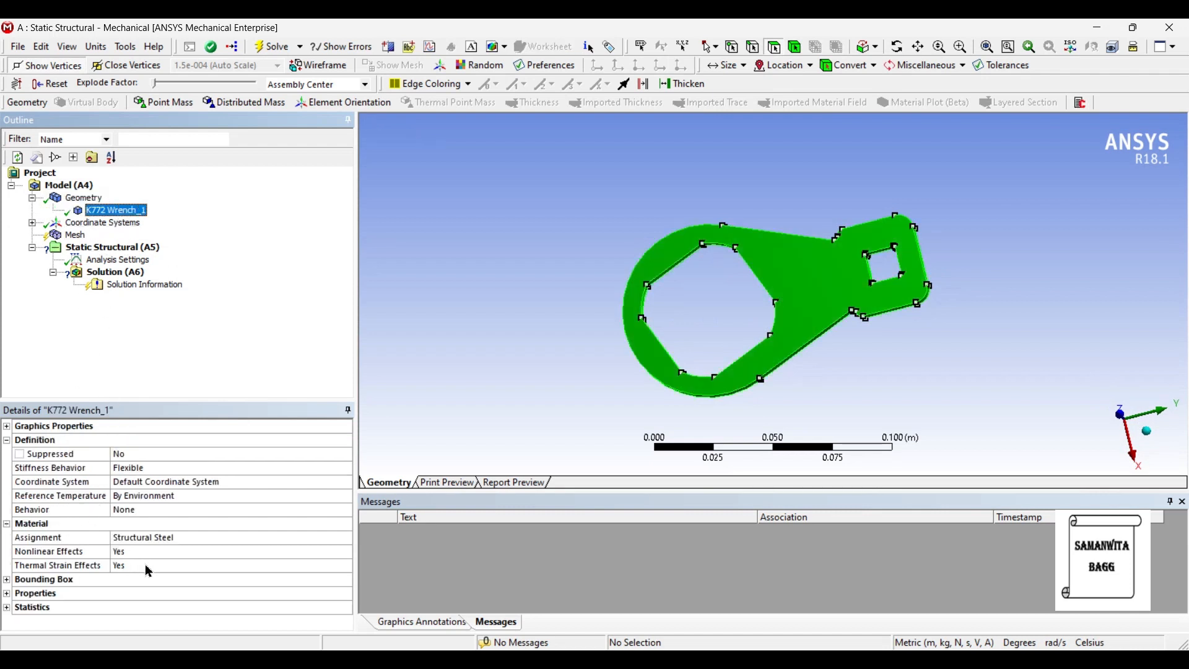
click(345, 536)
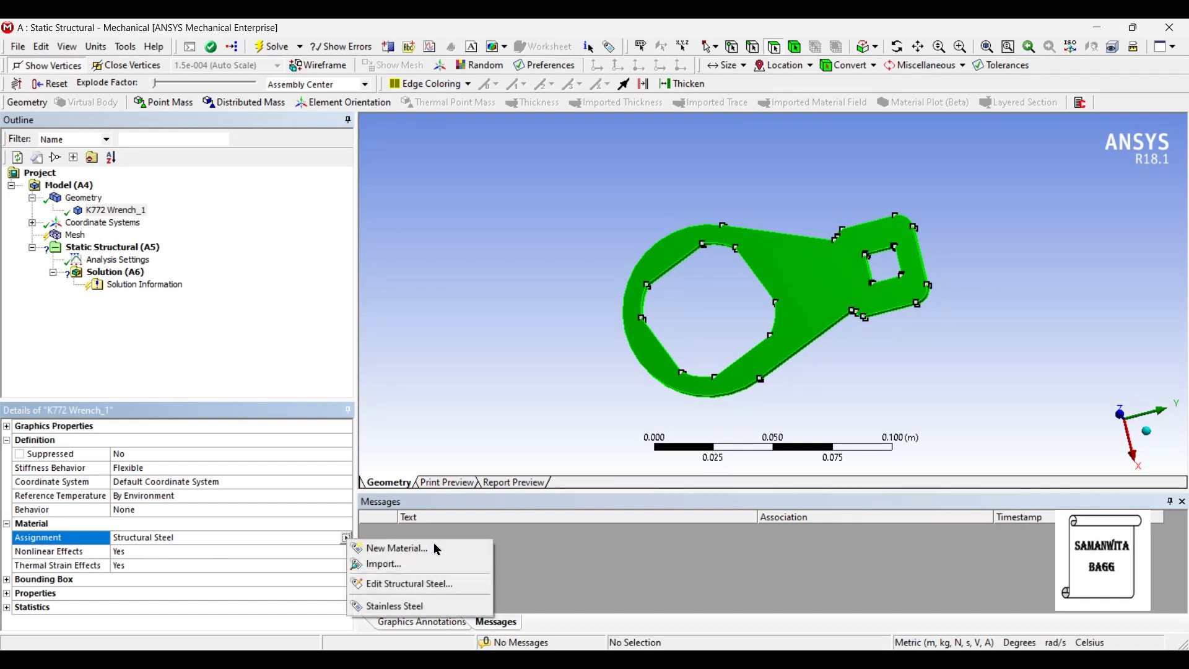
click(393, 605)
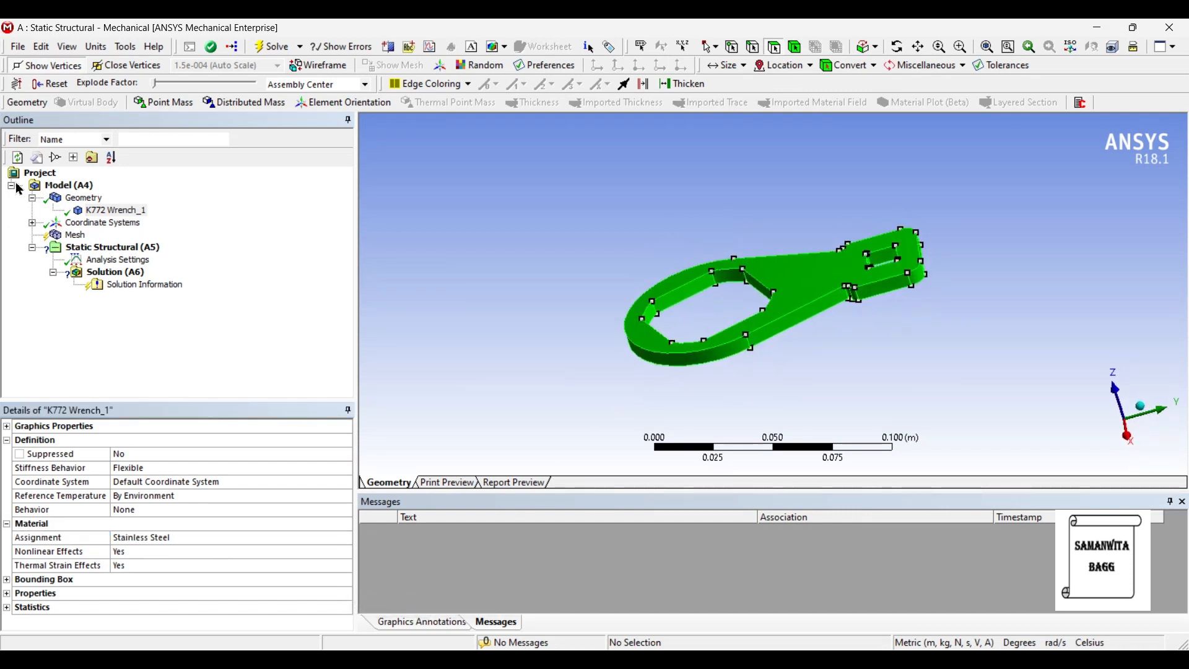
click(74, 234)
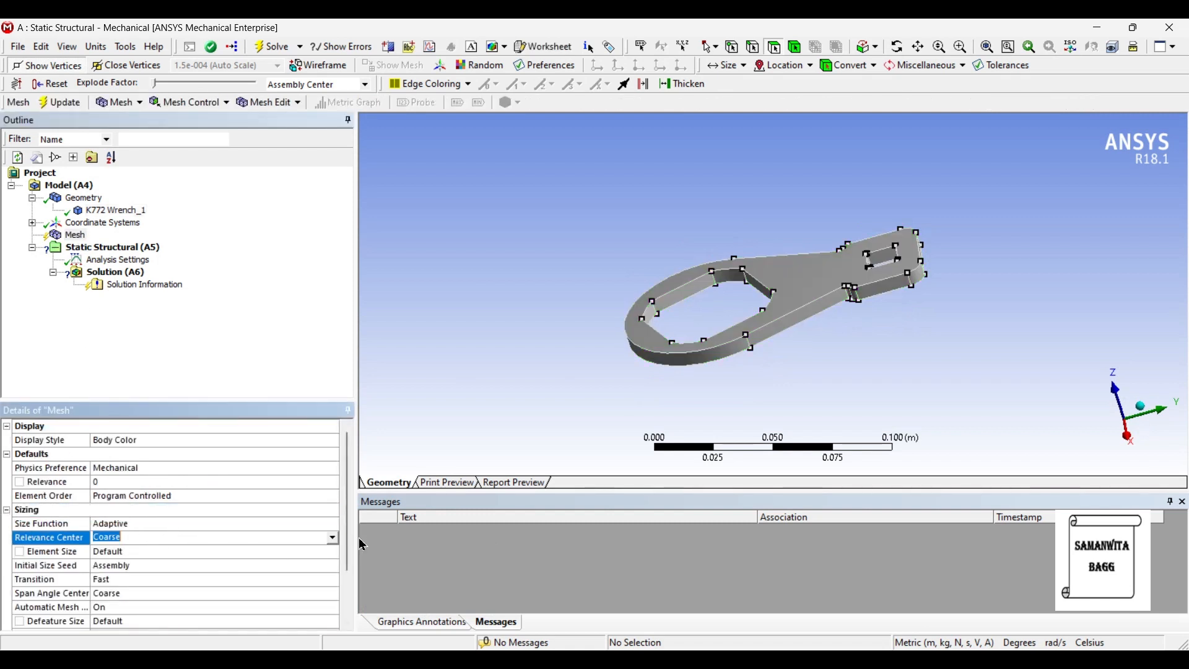
Step: Set mesh Relevance Center to Fine, generate the mesh, and select the Static Structural analysis
click(211, 536)
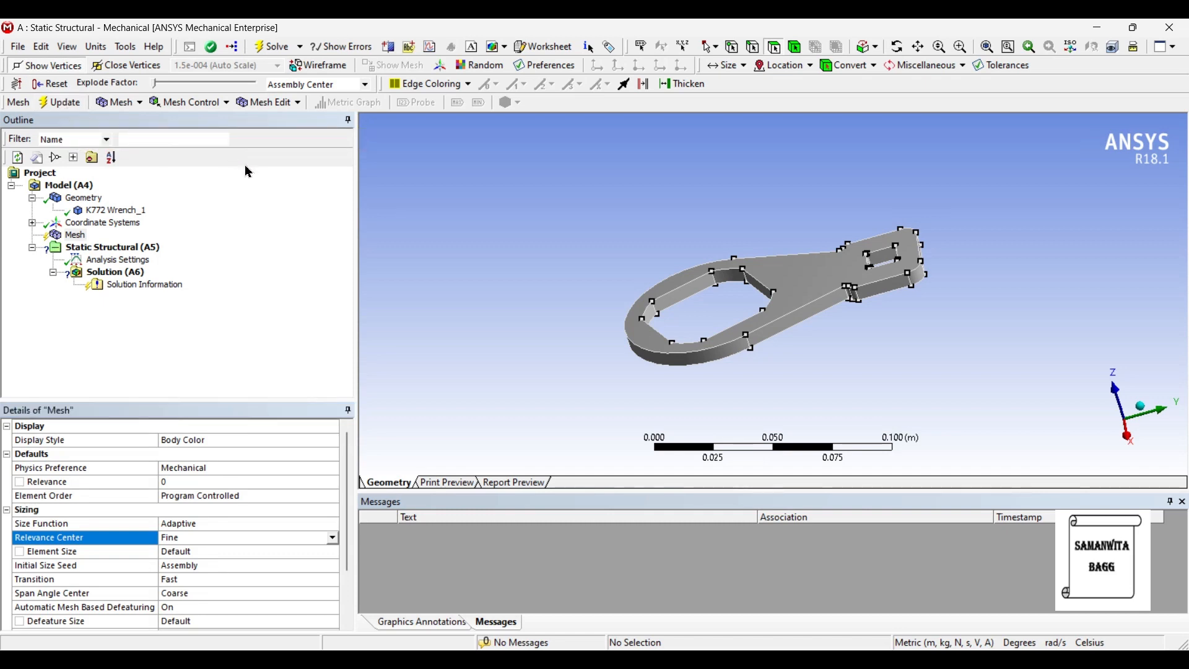
click(63, 101)
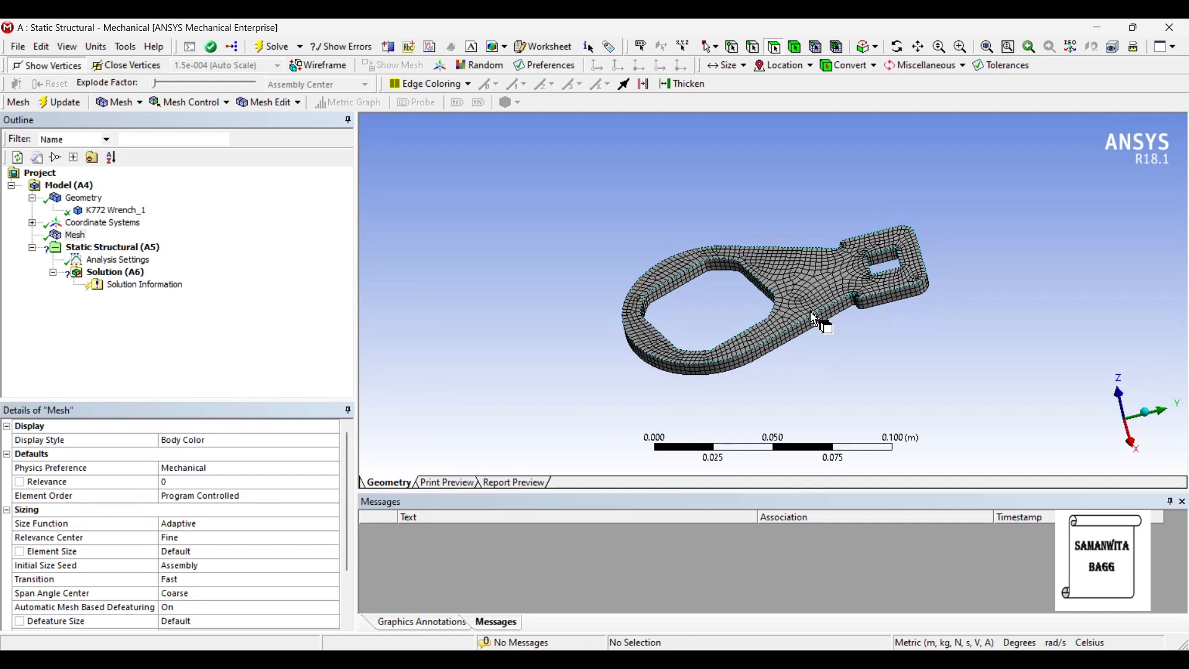
click(112, 247)
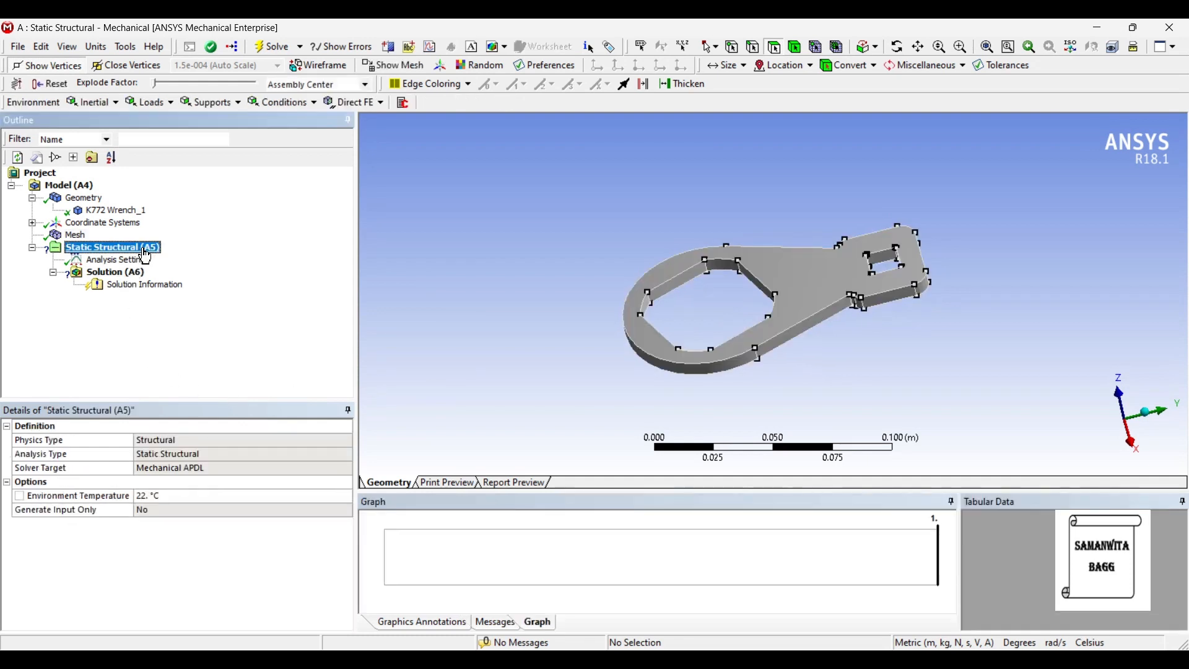
Step: Add a Fixed Support scoped to the four inner faces of the square slot
right_click(113, 248)
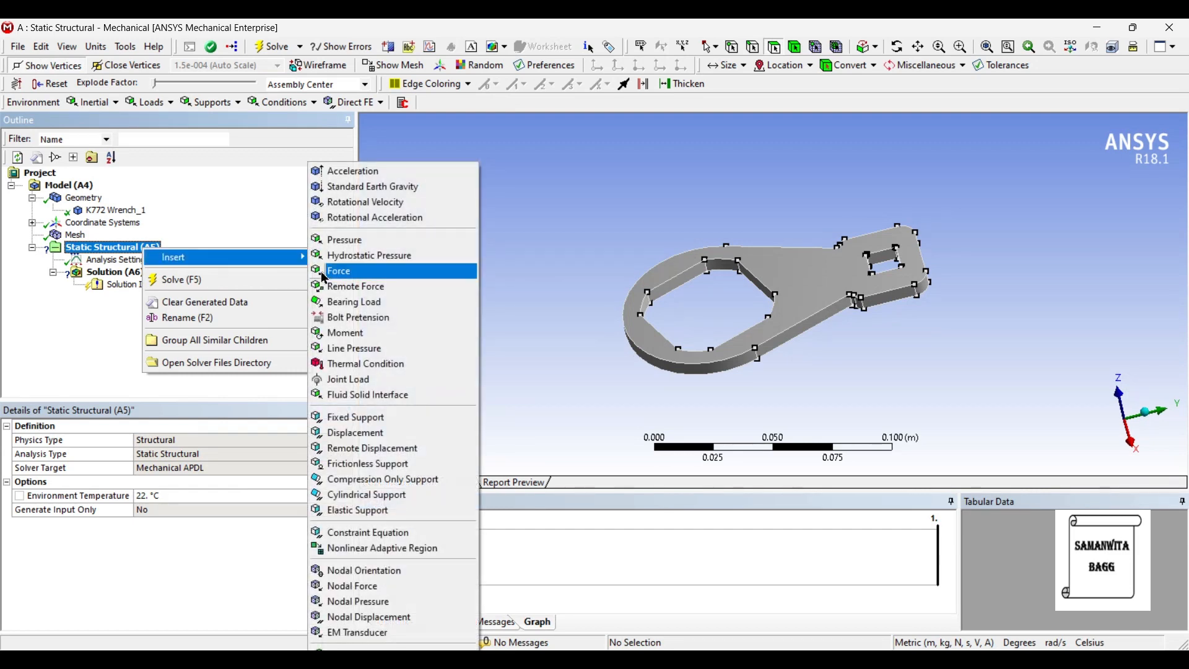
click(354, 416)
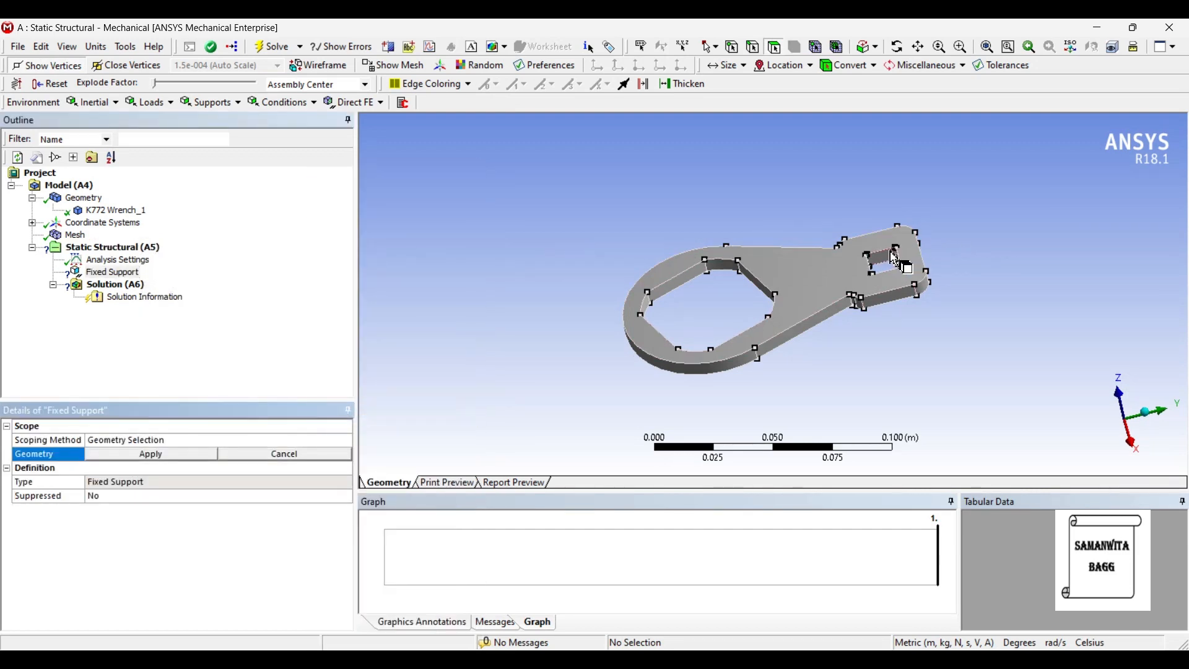
click(907, 253)
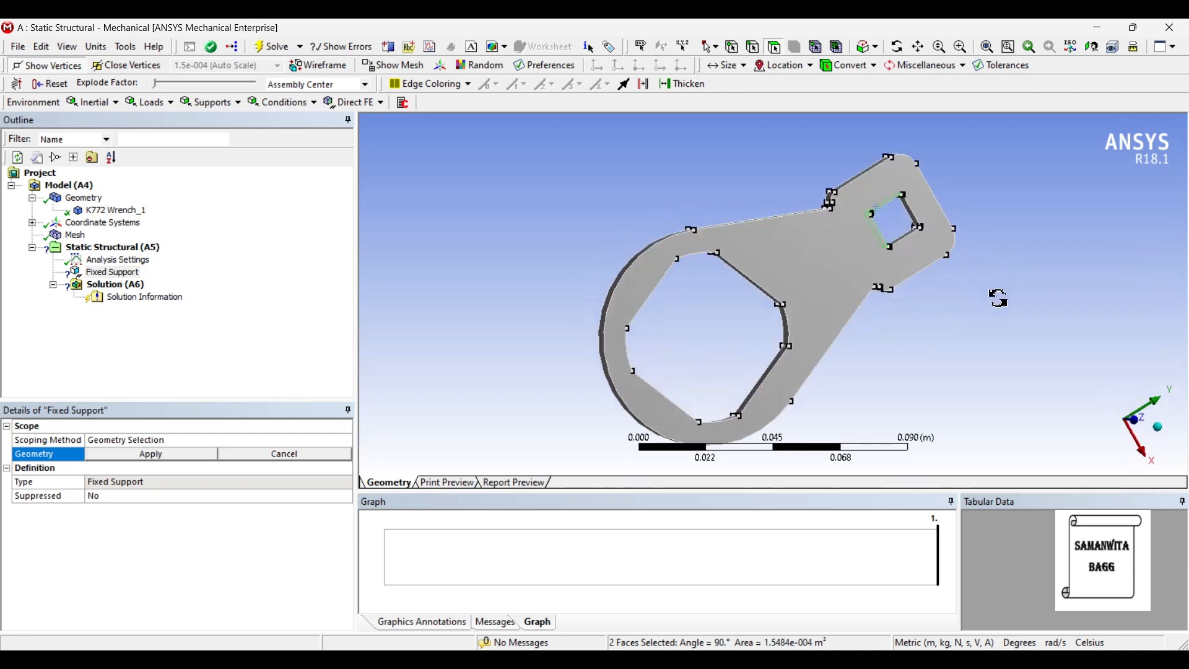
click(914, 215)
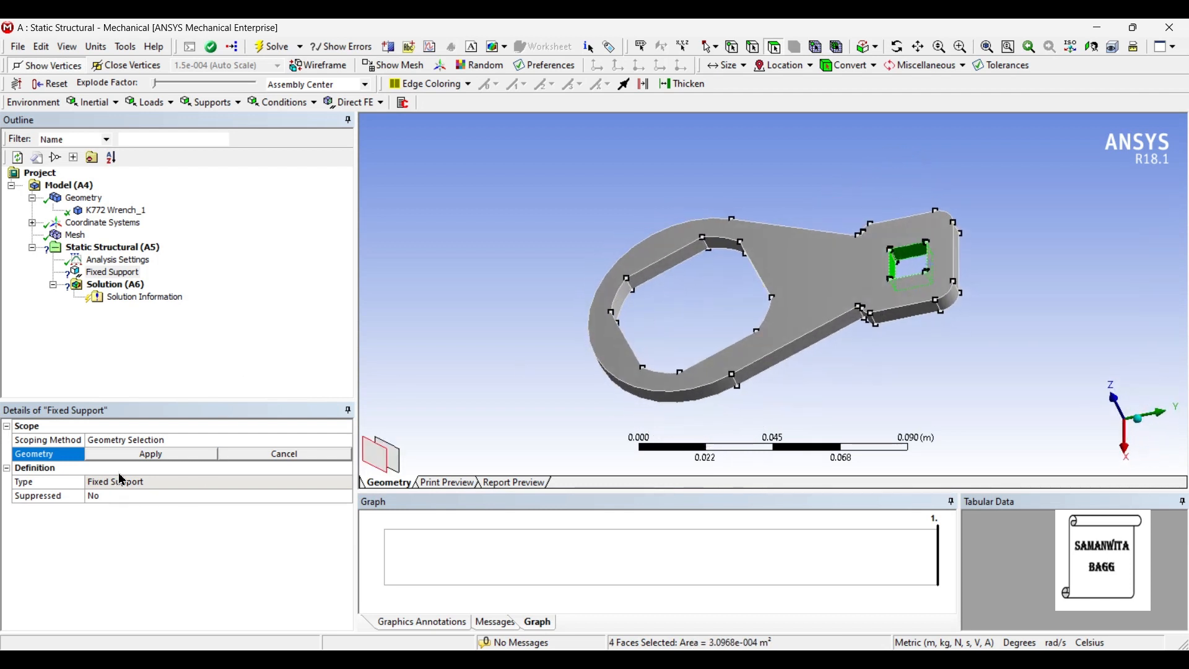
click(150, 453)
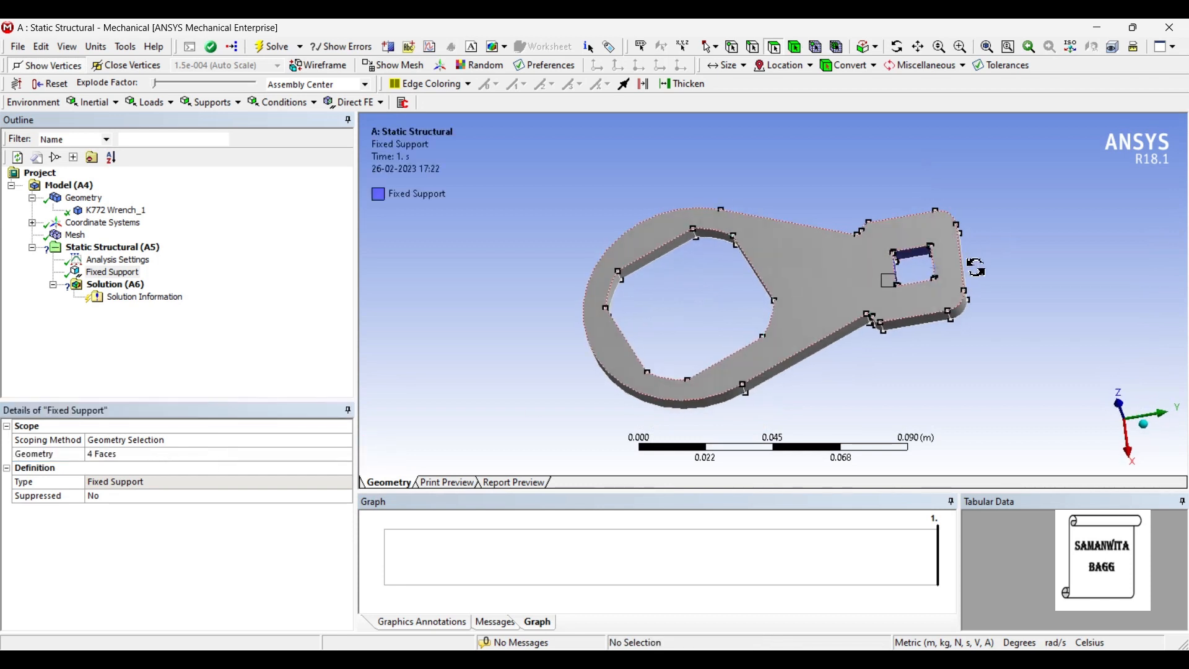
Step: Select the inner faces of the large opening for the next load
click(652, 258)
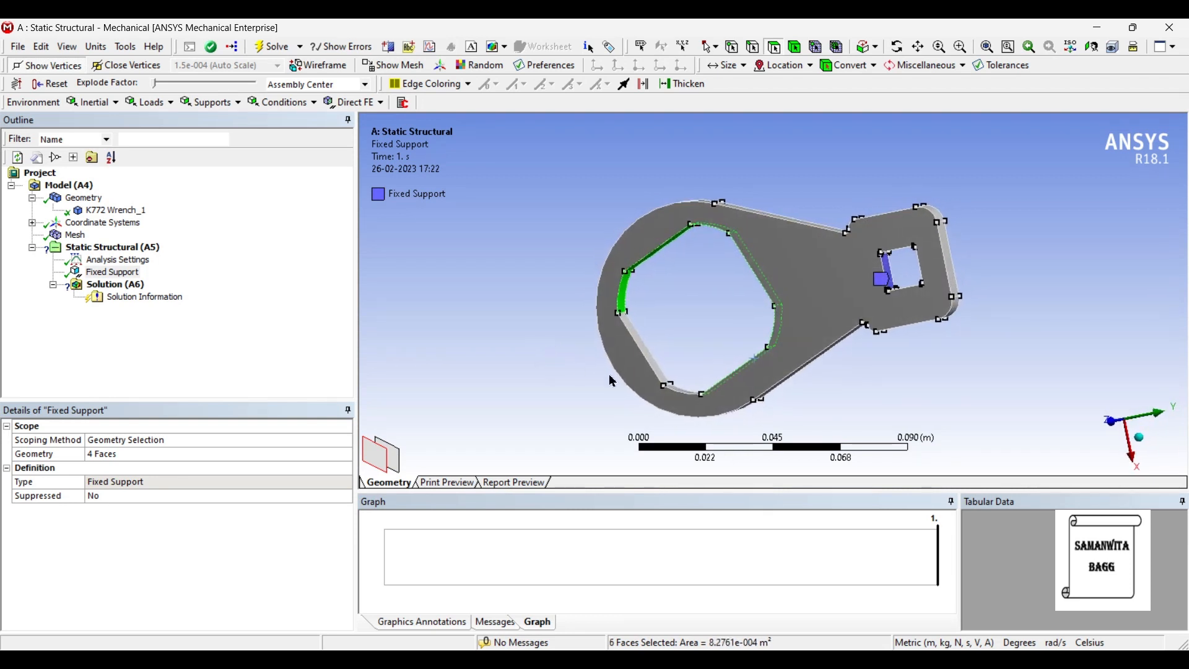
click(654, 362)
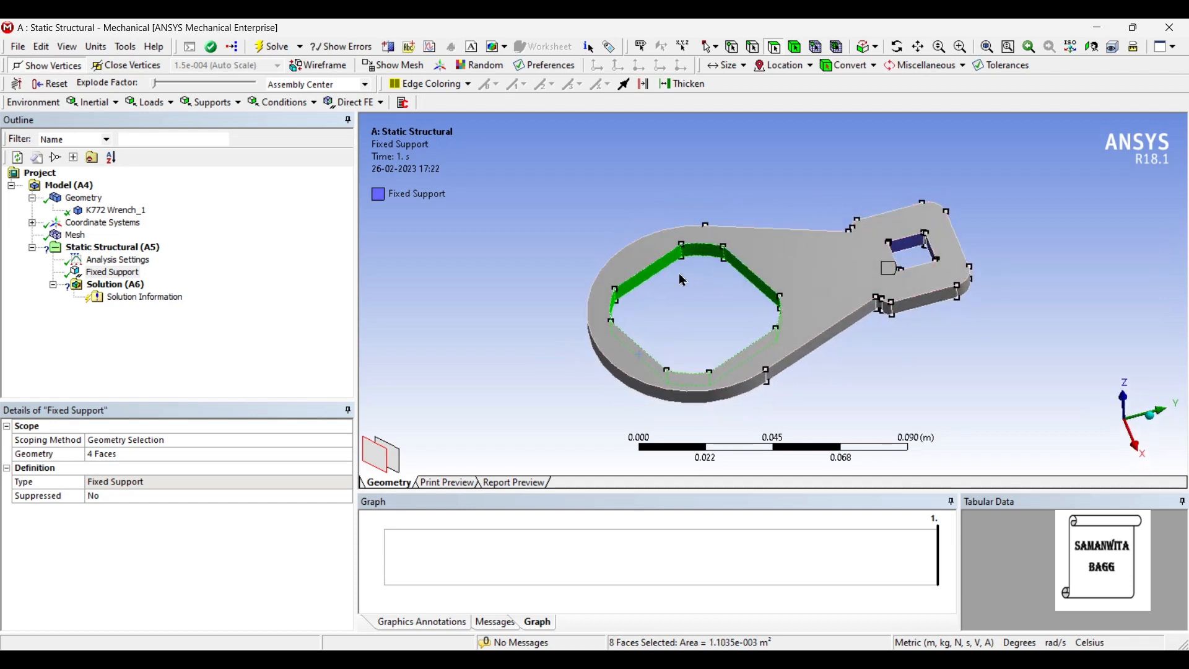
right_click(680, 279)
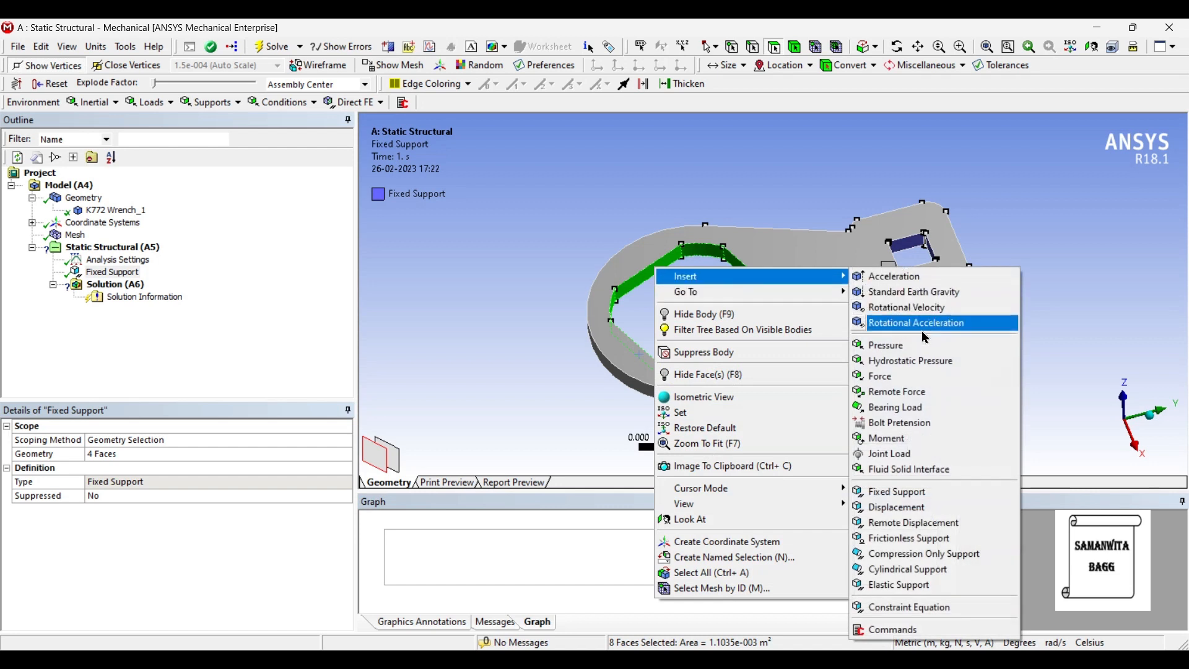
Step: Apply a 2 MPa pressure on the large opening's faces, with units switched to Metric (mm, kg, N, s, mV, mA)
click(884, 345)
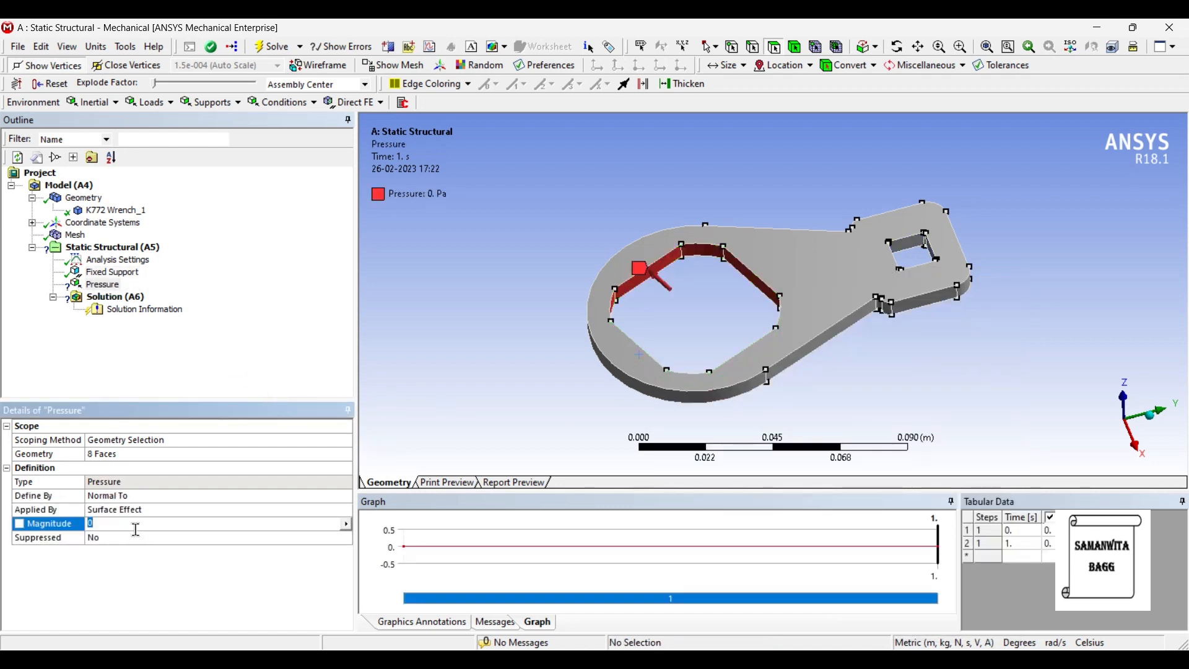
text(5. Pa  (ramped)
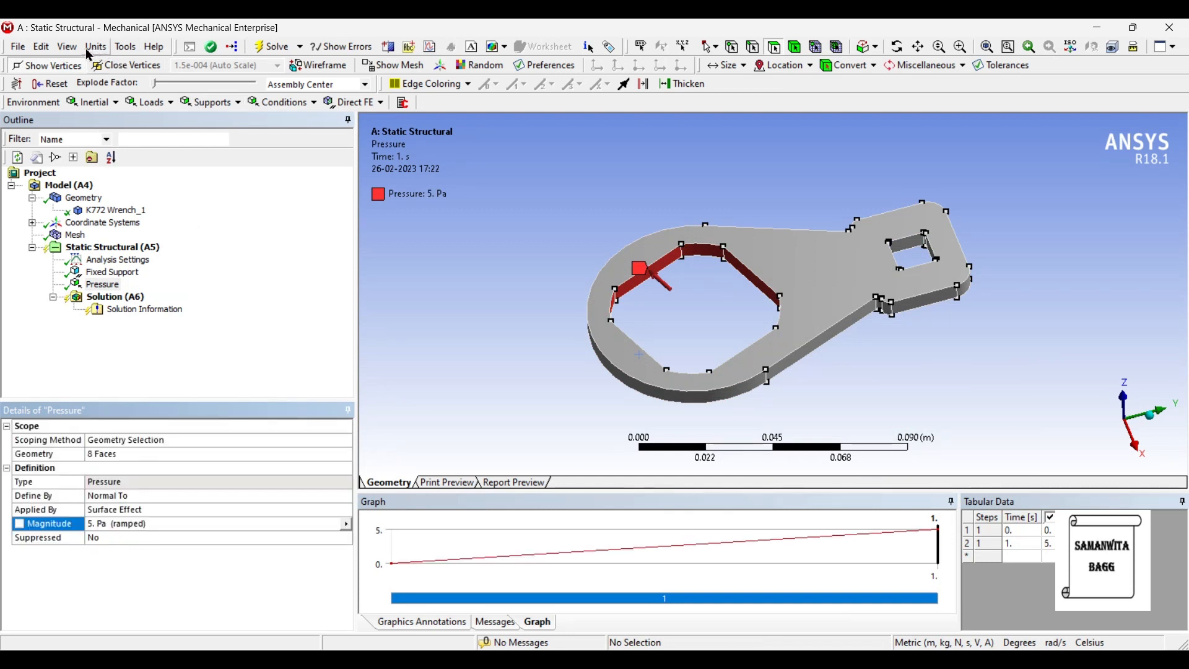
click(96, 46)
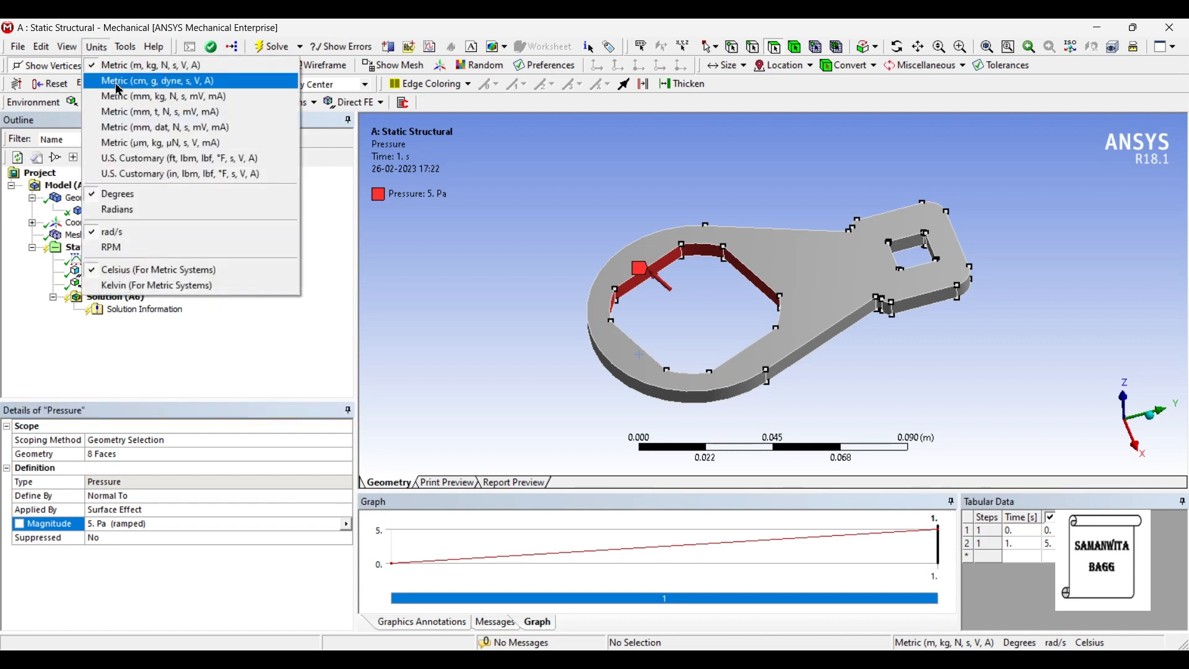
click(164, 97)
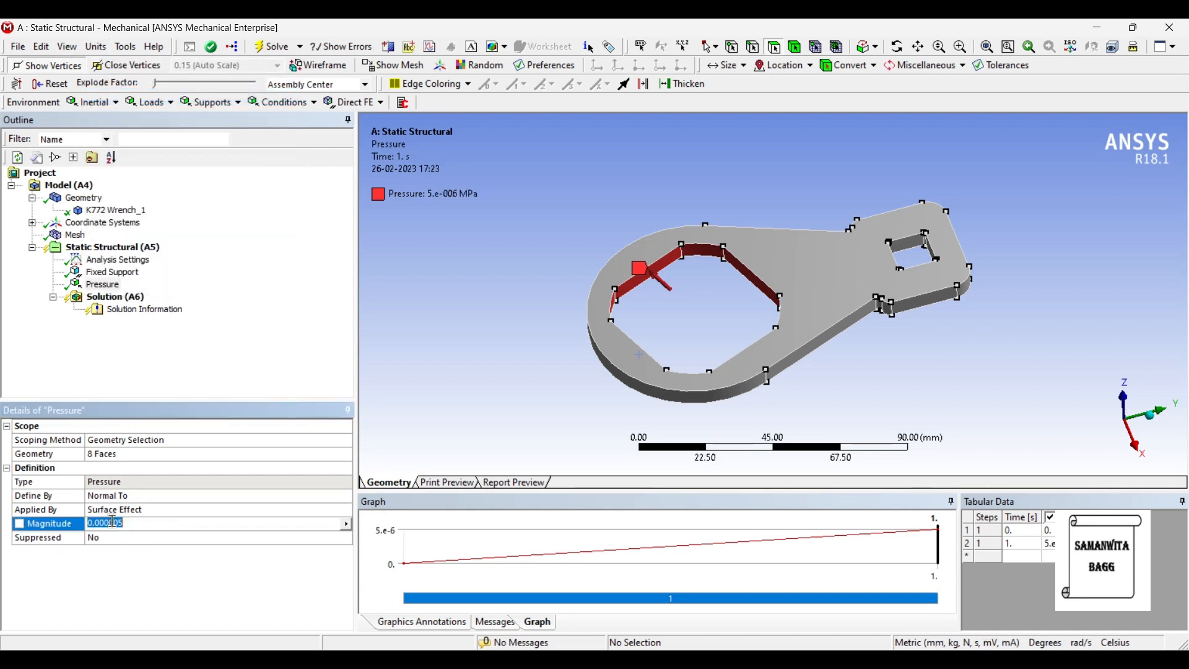
text(2)
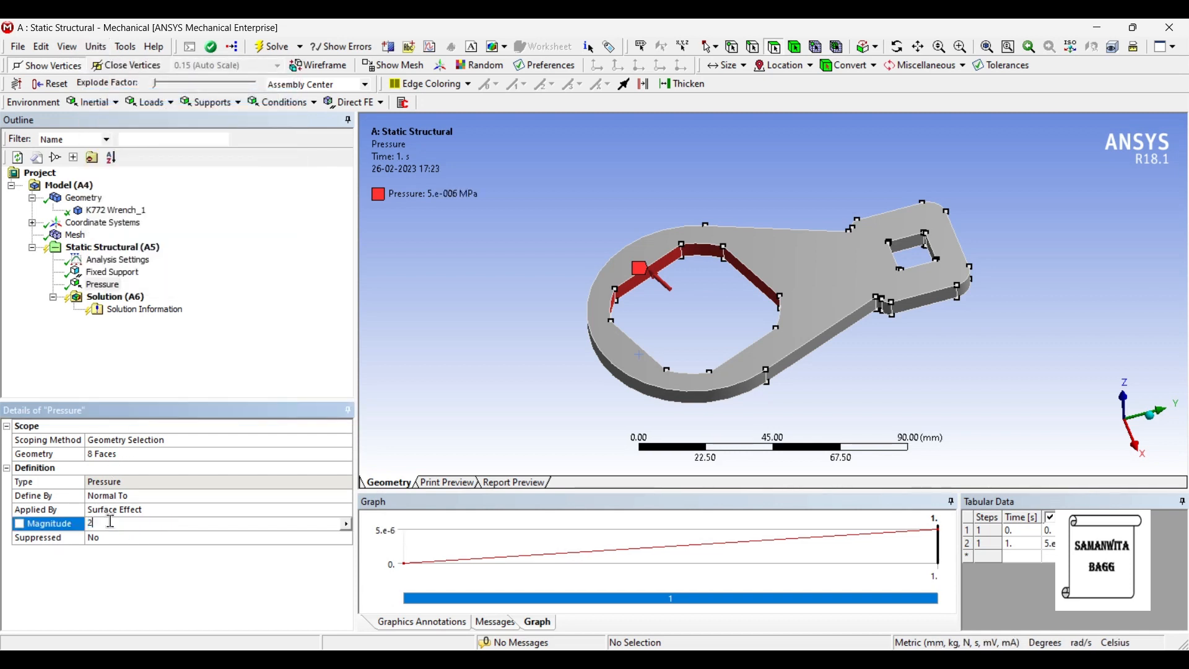
key(Return)
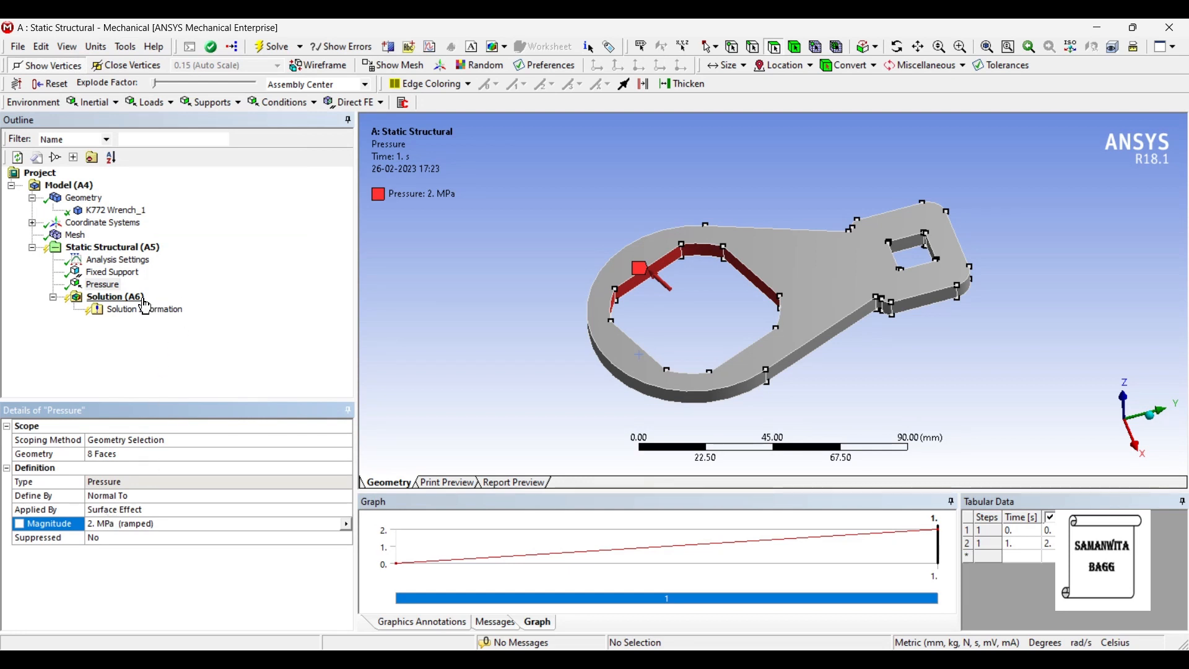
Step: Add Total Deformation and Equivalent Stress results to the Solution and select it for solving
right_click(115, 296)
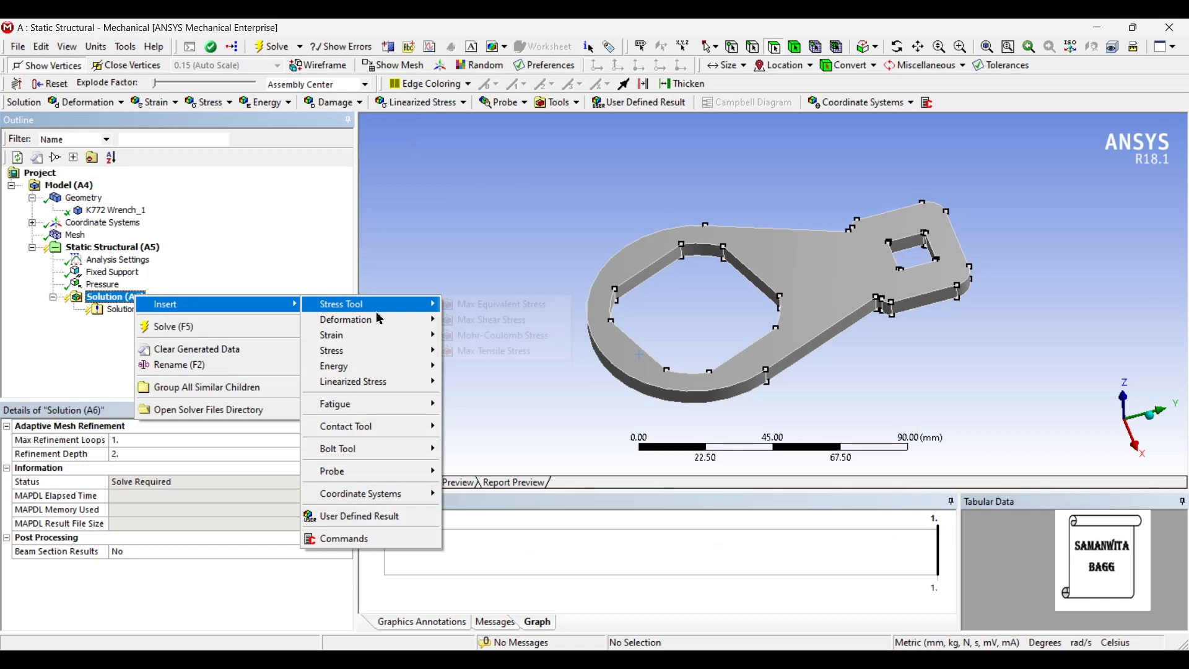
click(344, 319)
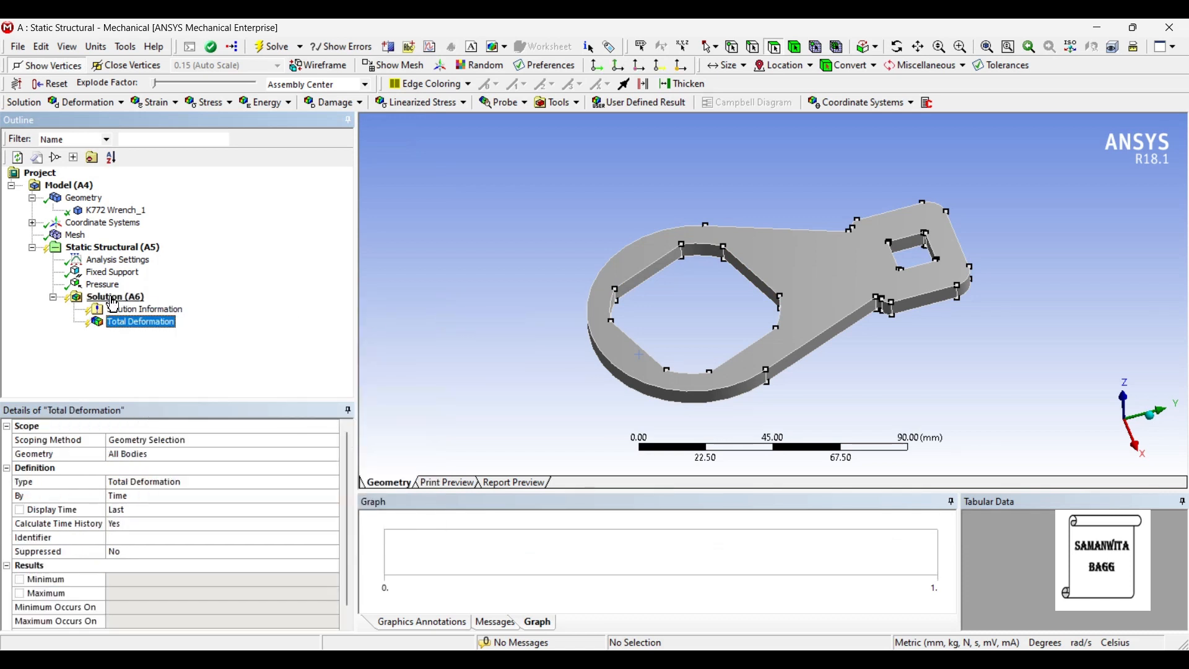
right_click(114, 296)
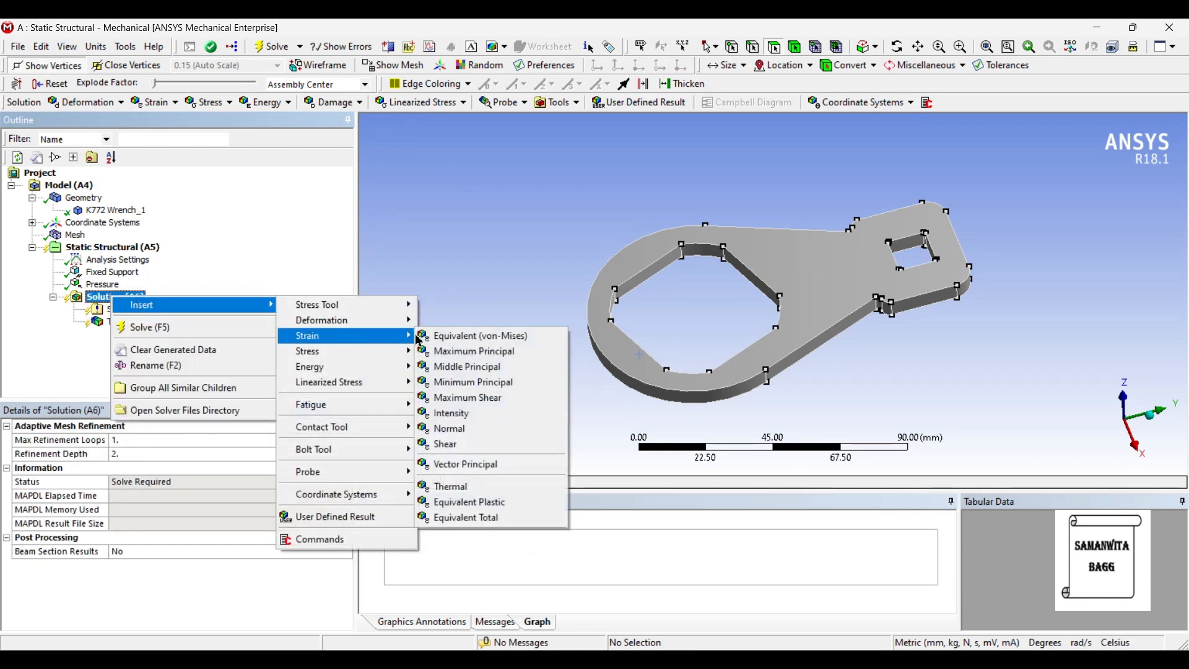
mouse_move(163, 324)
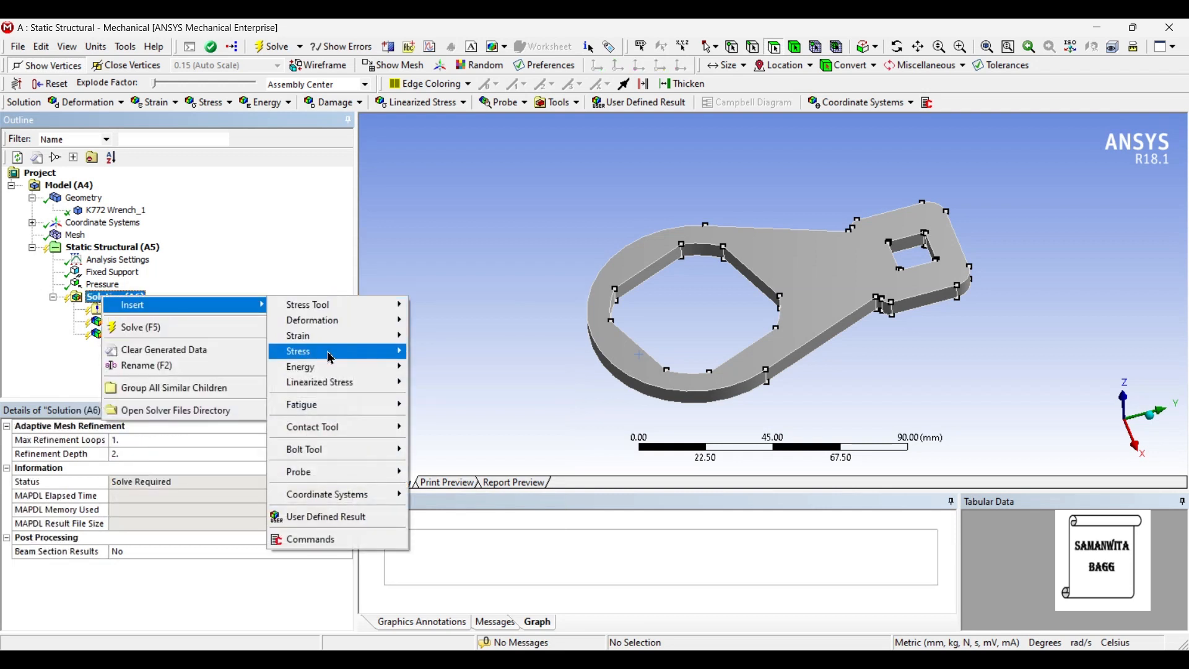
click(311, 351)
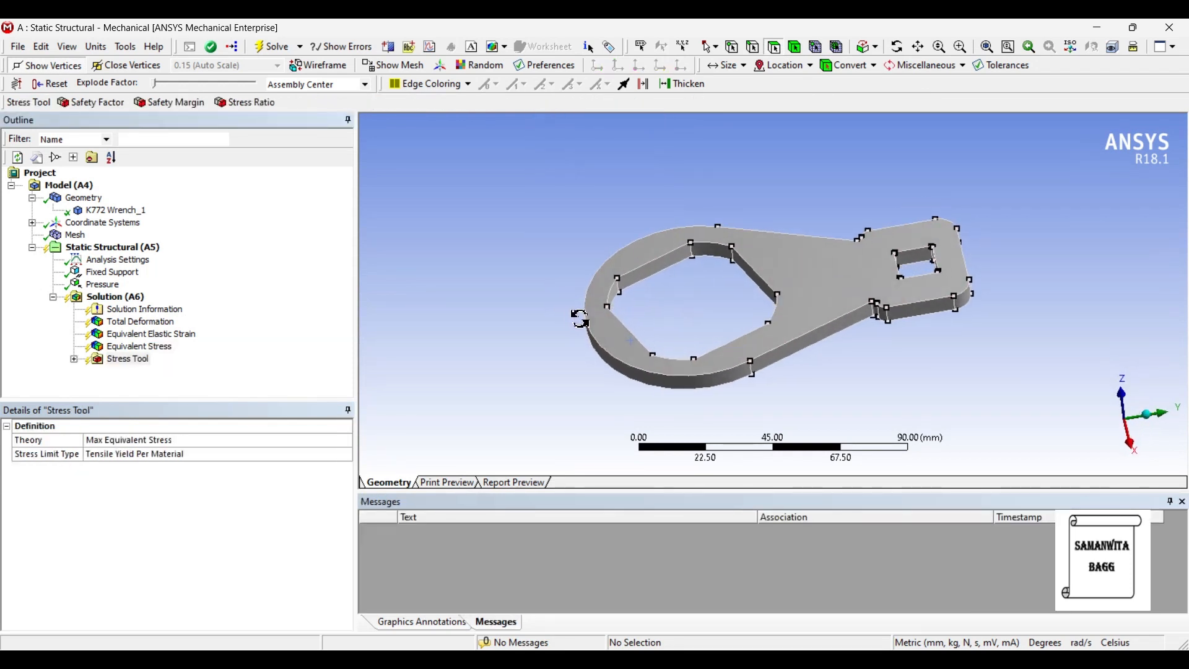
click(114, 296)
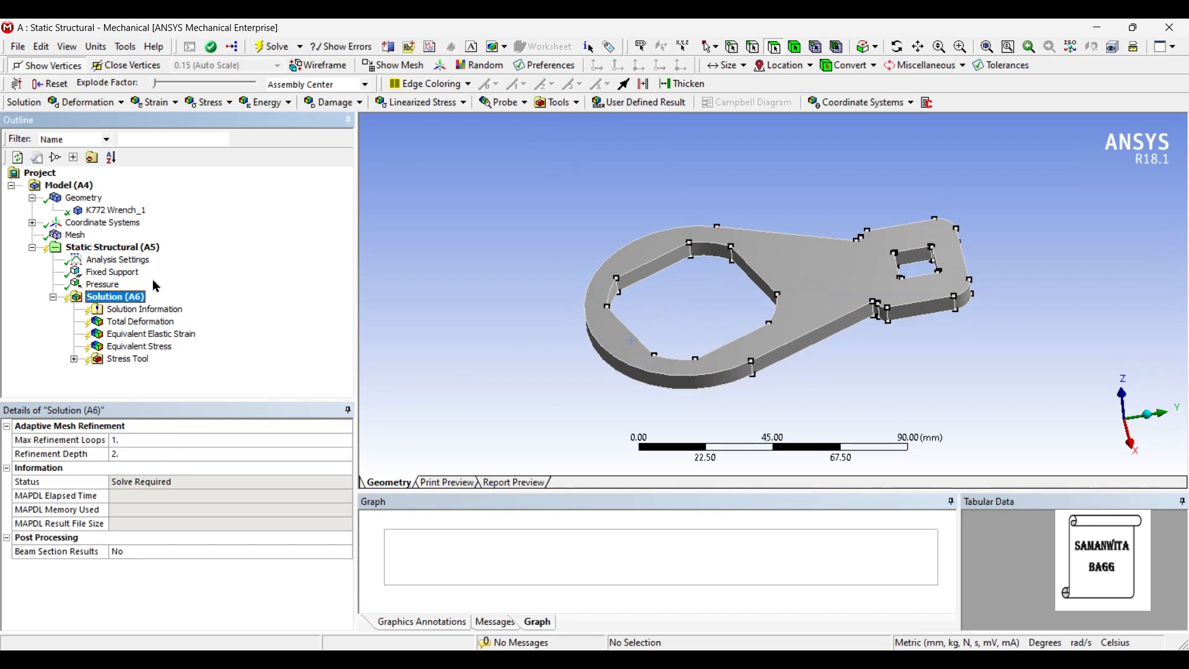
Step: Start the solver for the wrench's static structural analysis
click(272, 46)
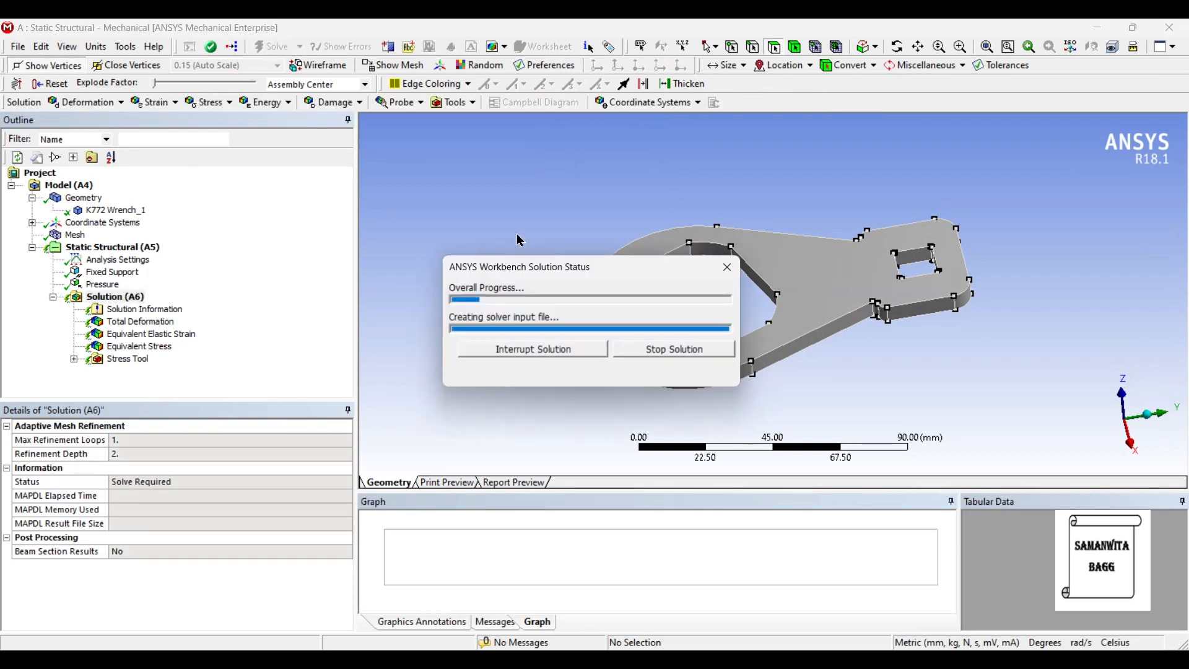
mouse_move(573, 208)
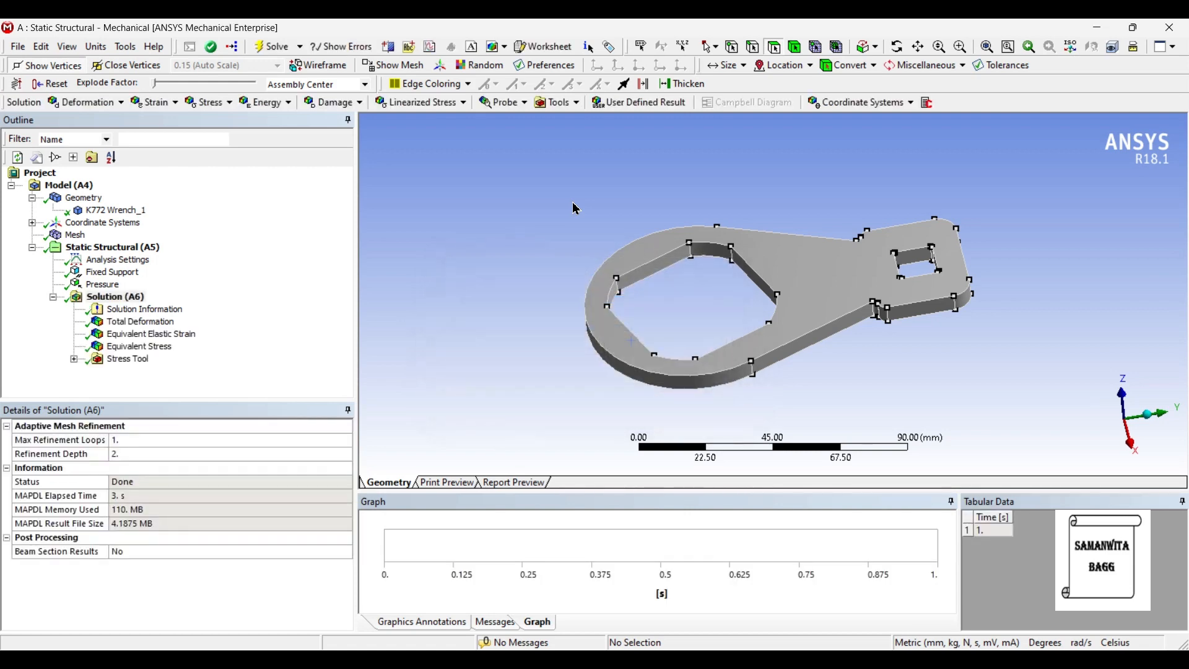
Step: Show the Total Deformation contour (max ~0.00195 mm) and run its animation once
click(140, 321)
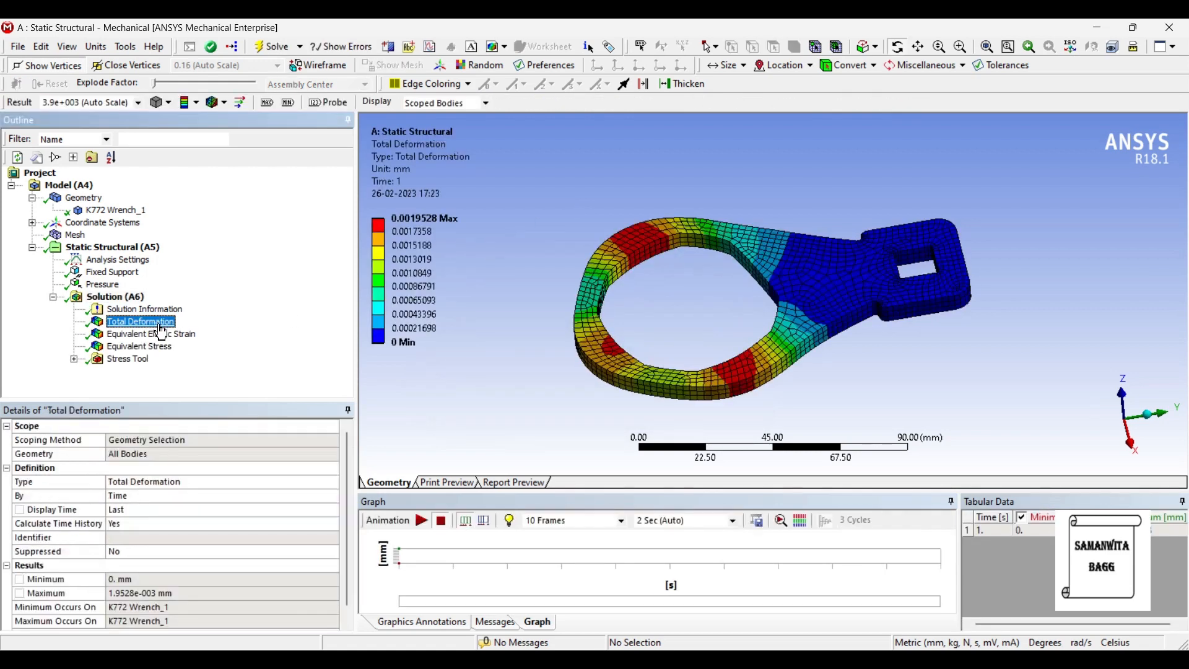
click(421, 520)
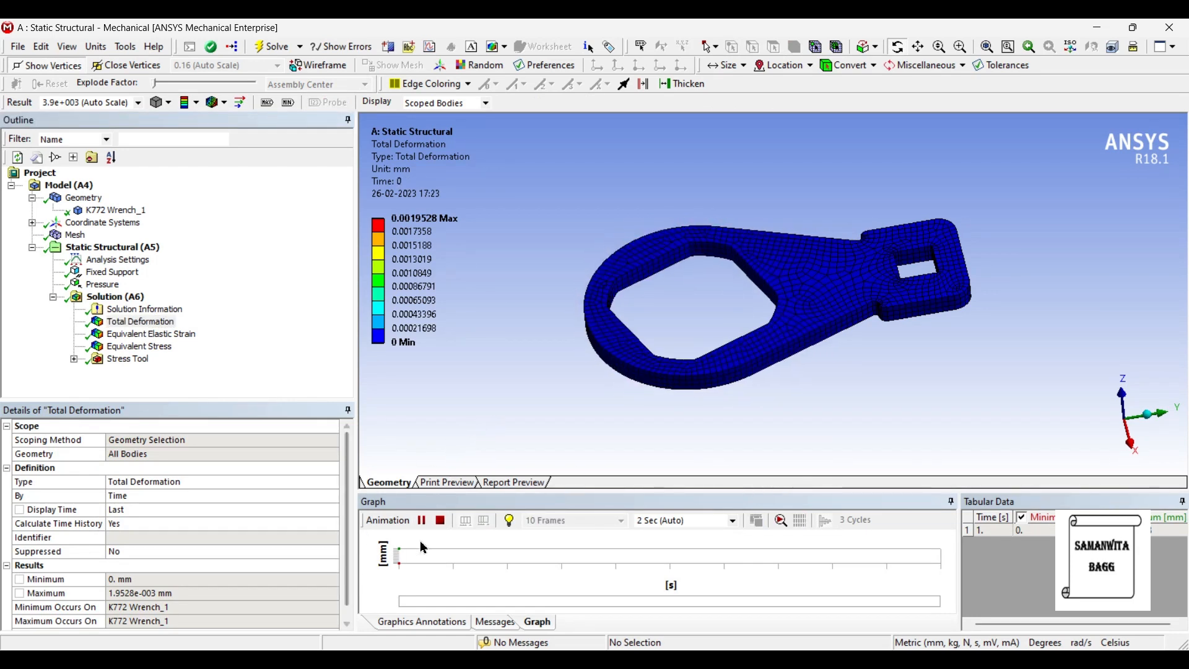
click(421, 519)
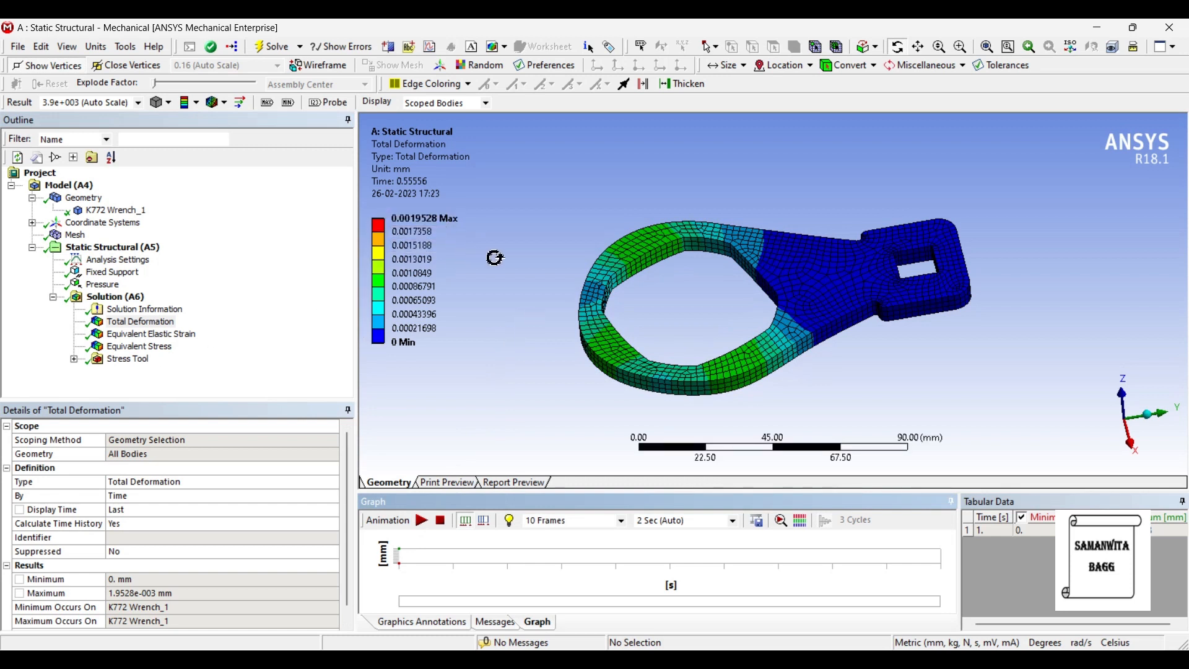
mouse_move(136, 347)
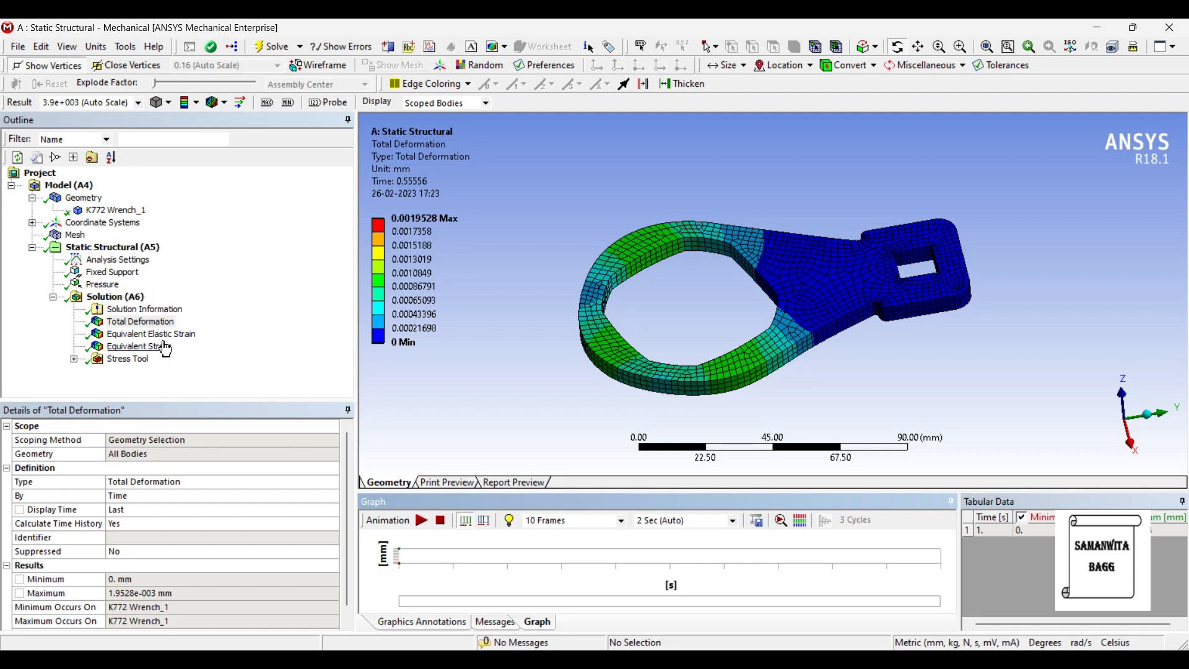
Step: Animate Equivalent Elastic Strain (max ~9.69e-5), then display Equivalent Stress (max ~18.65 MPa)
click(150, 333)
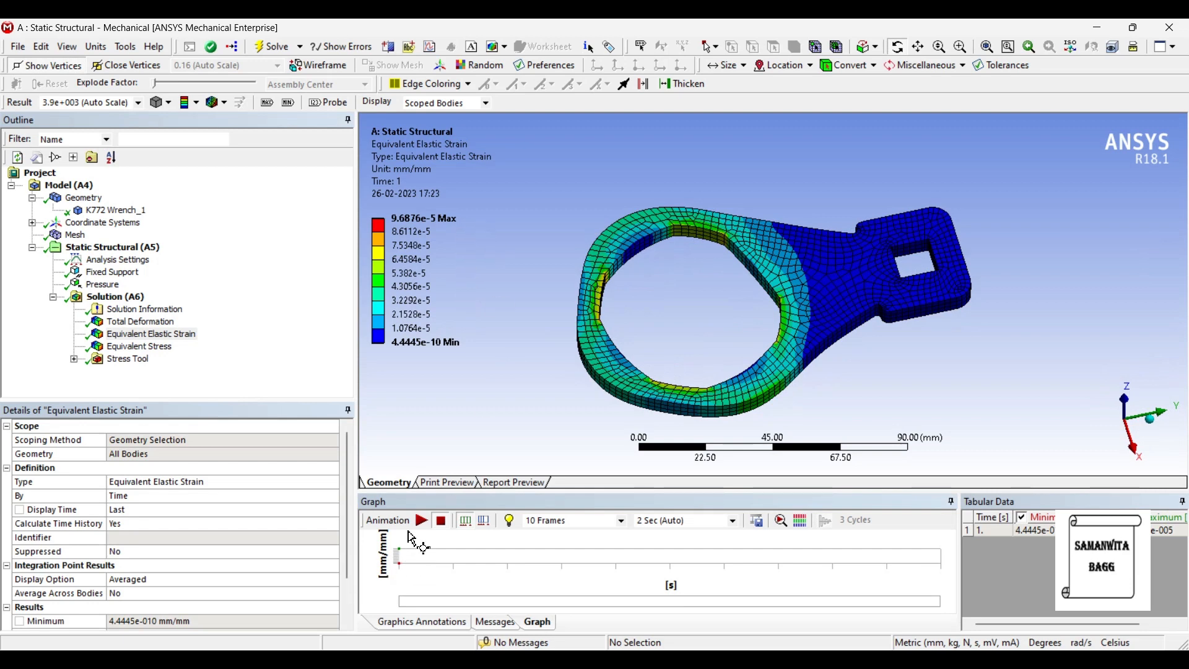
click(421, 520)
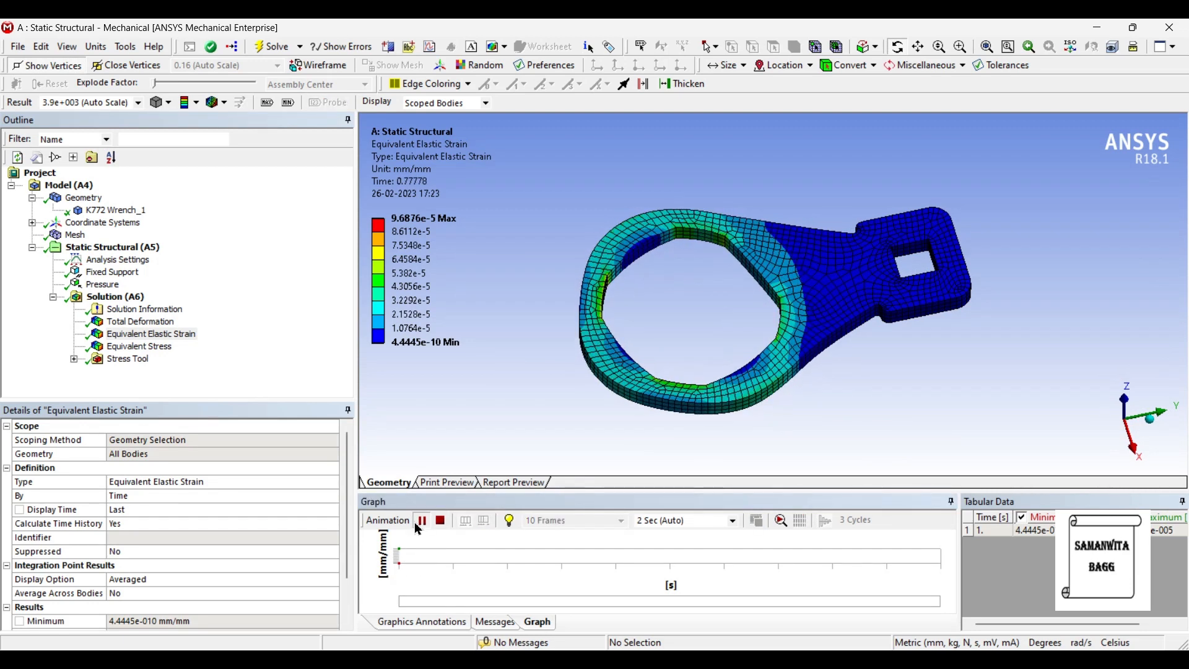
click(421, 520)
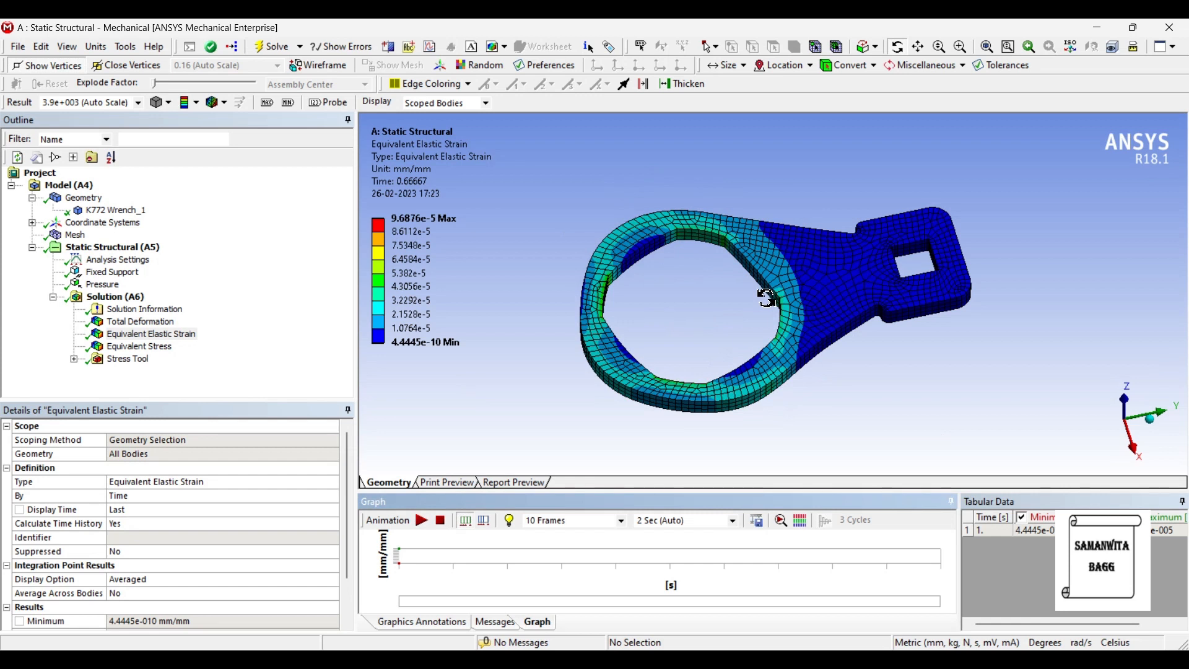
click(139, 346)
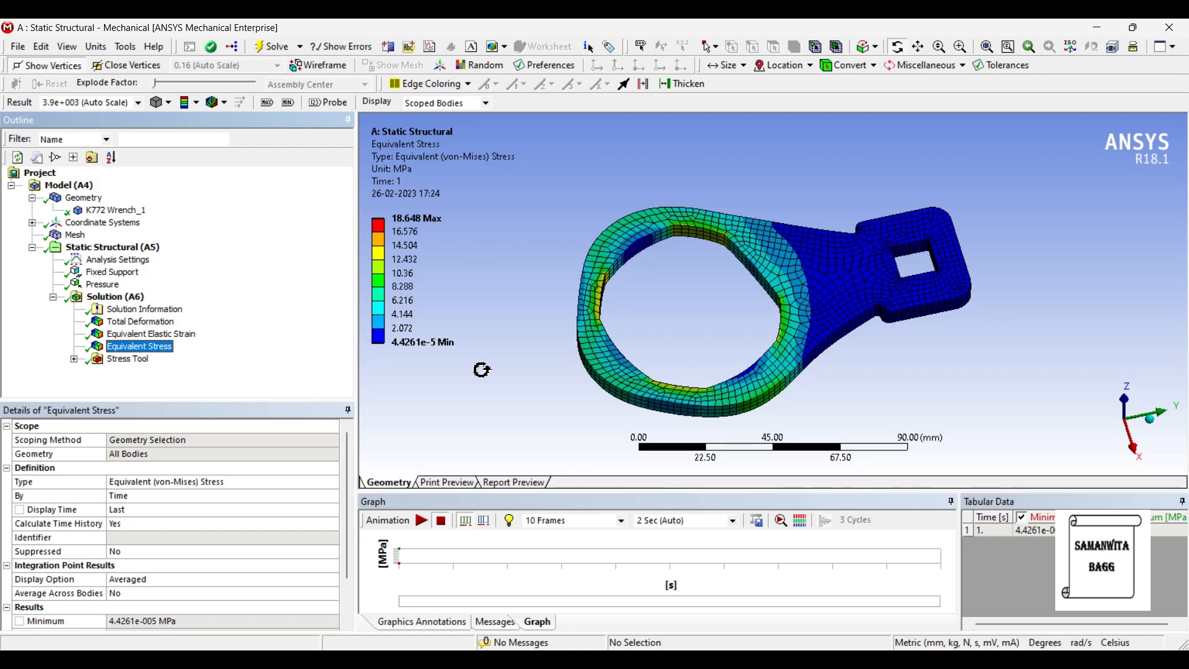
Step: Run and stop the Equivalent Stress animation
click(420, 520)
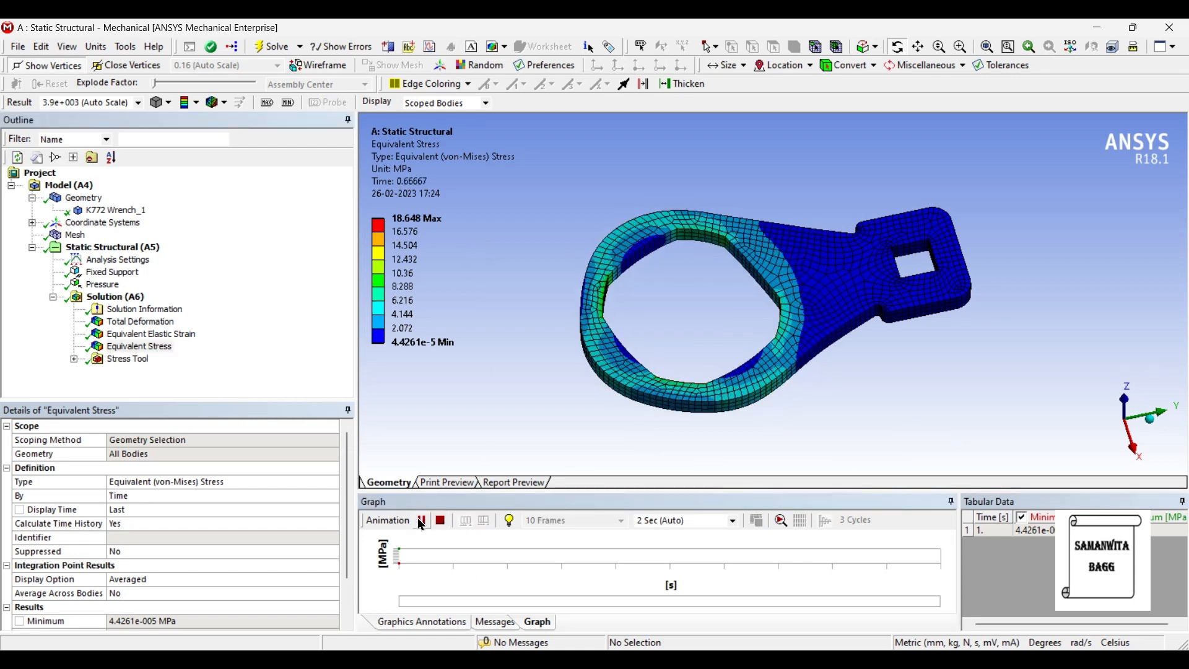
click(421, 519)
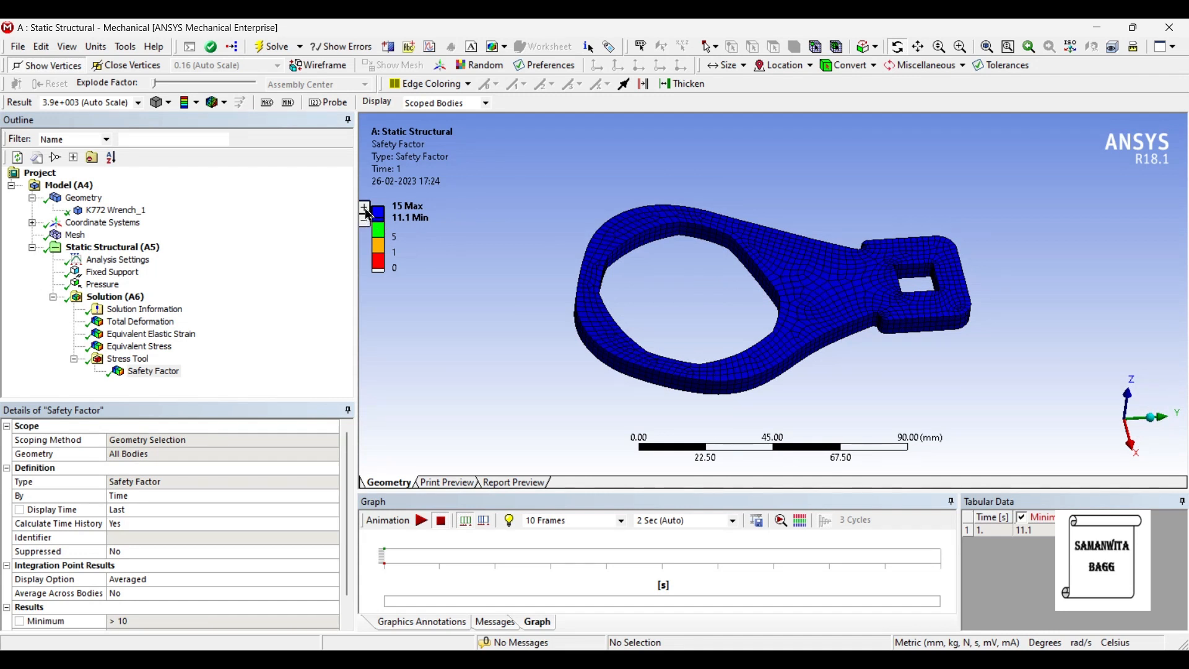
Step: Expand the Safety Factor legend to 0–15, then display the 2 MPa Pressure load
click(365, 207)
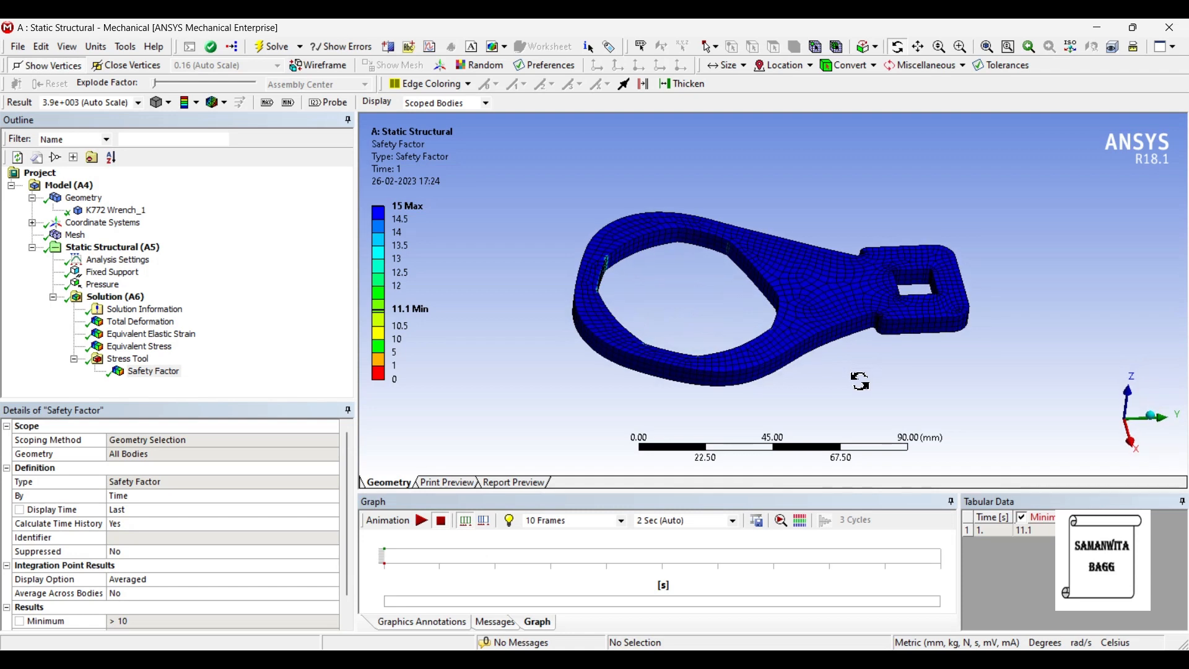
click(103, 283)
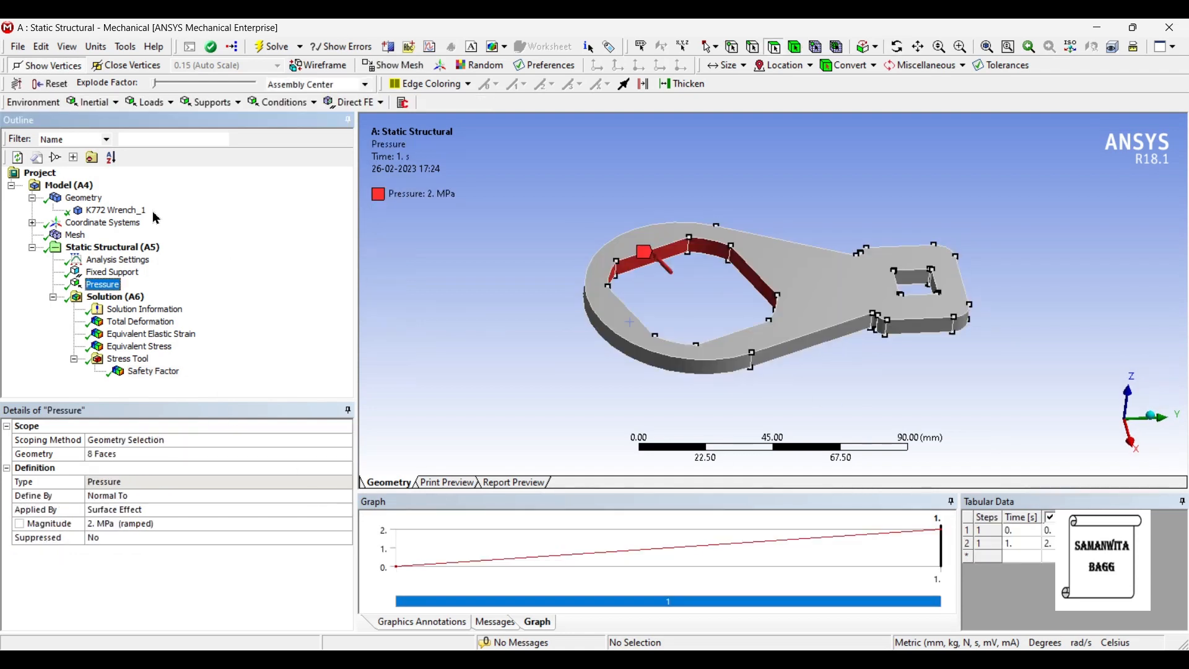
Step: Check the wrench body's Stainless Steel assignment, then redisplay Total Deformation
click(114, 210)
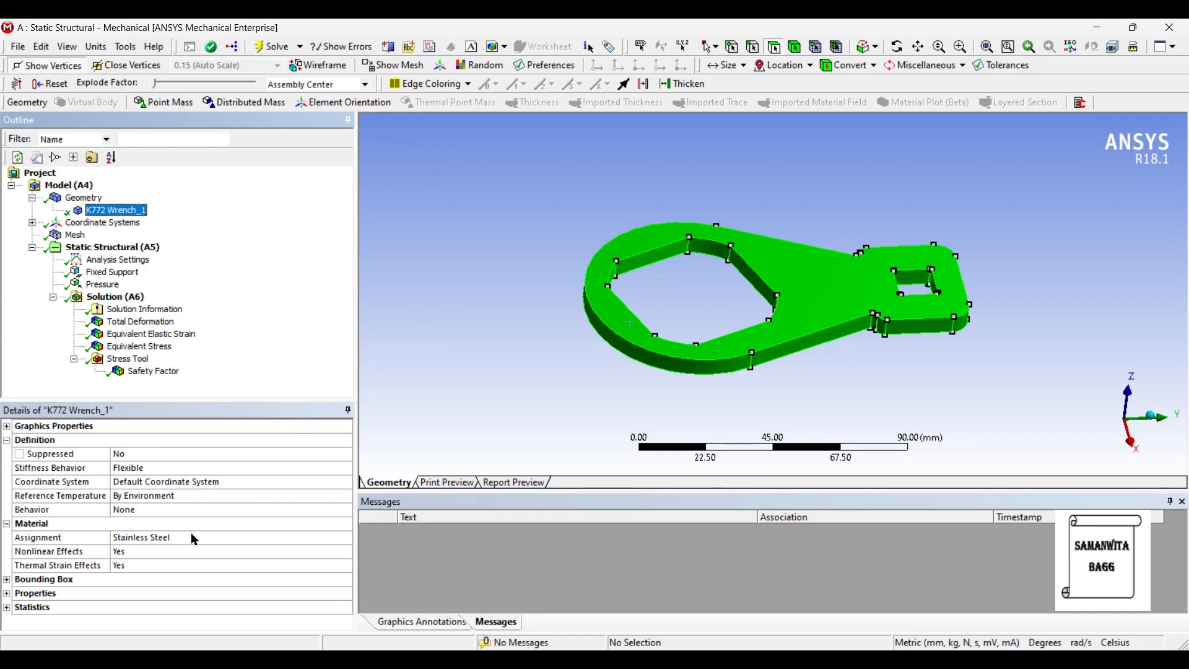
mouse_move(300, 299)
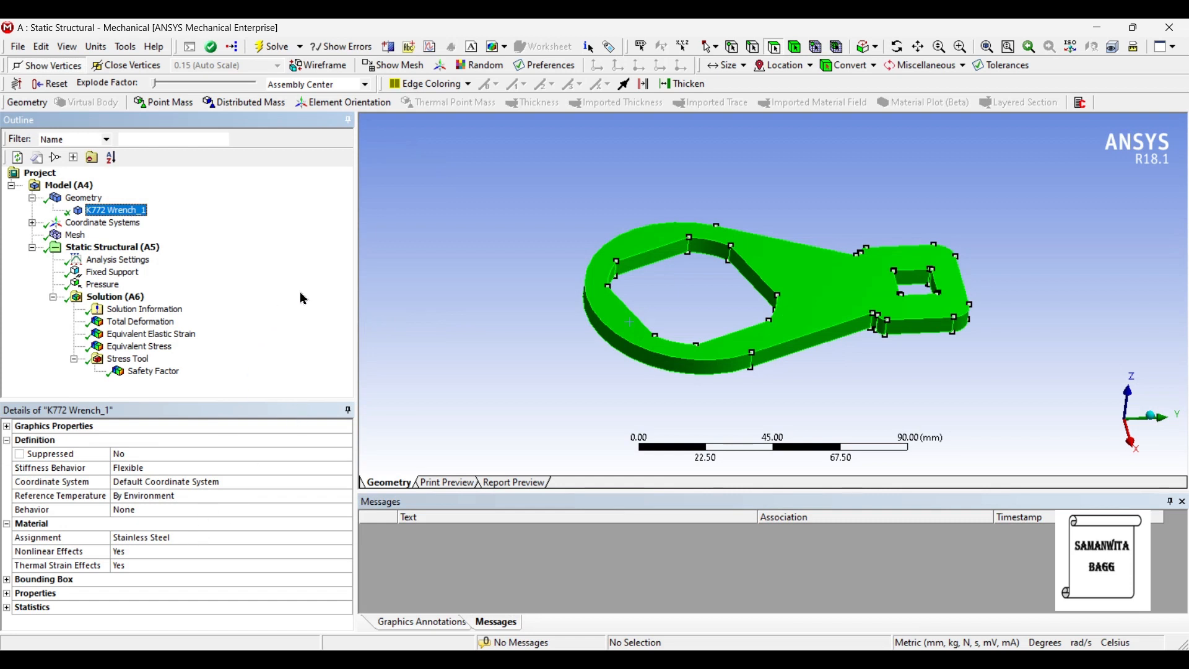
mouse_move(262, 283)
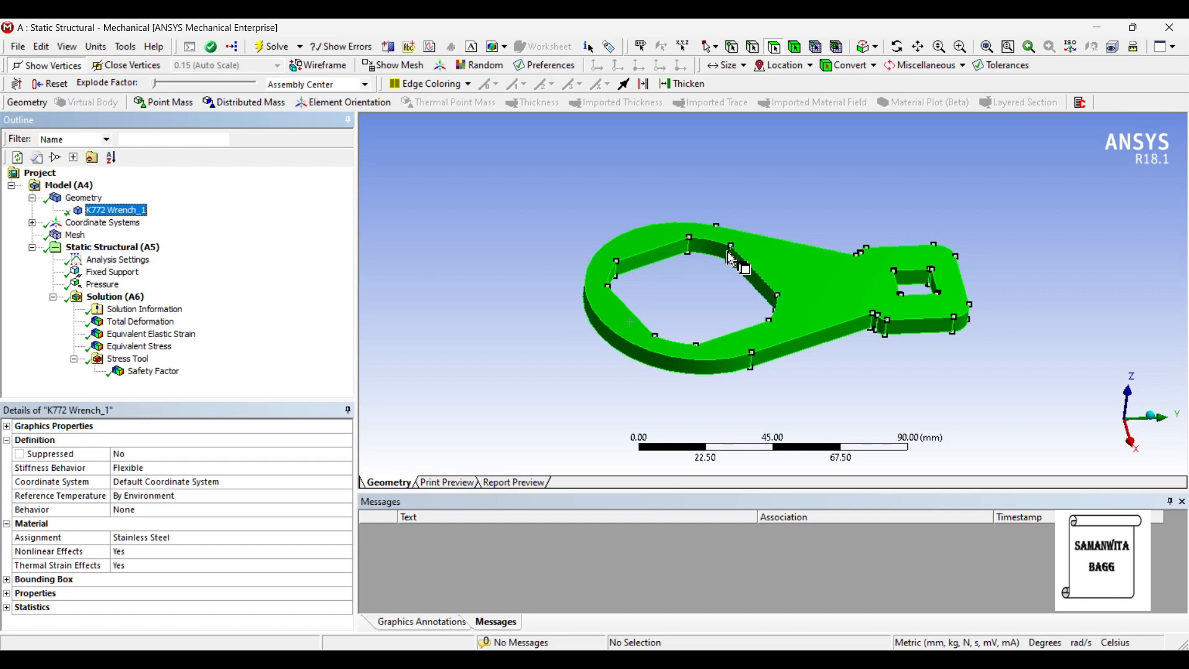
mouse_move(253, 317)
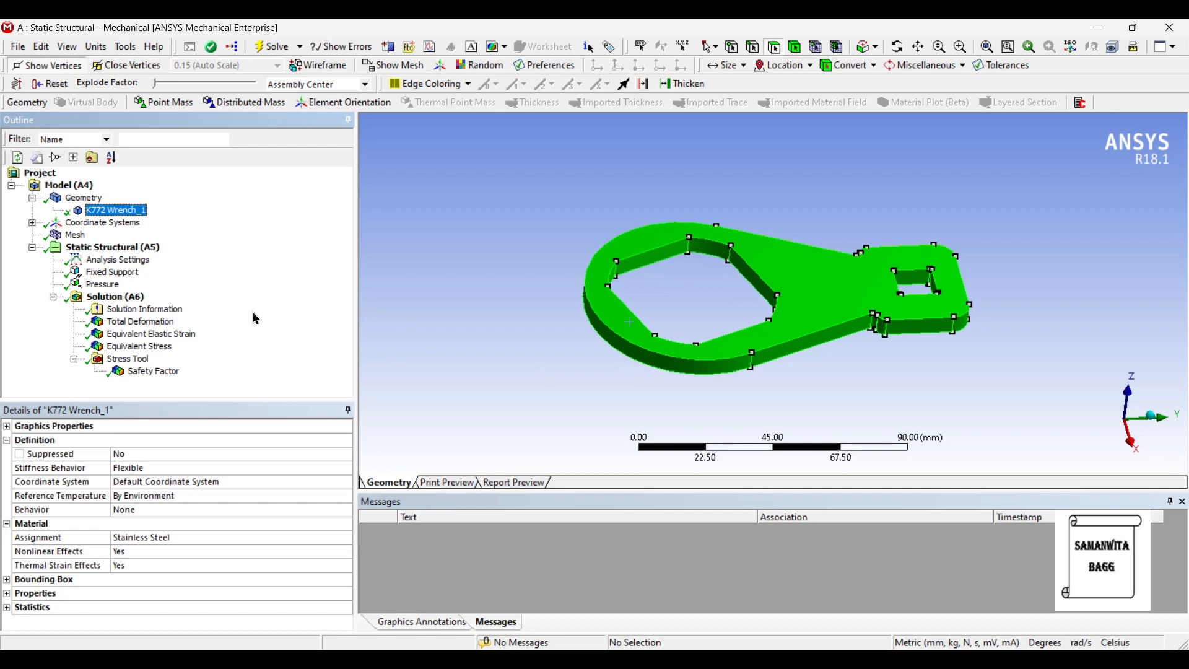
click(140, 321)
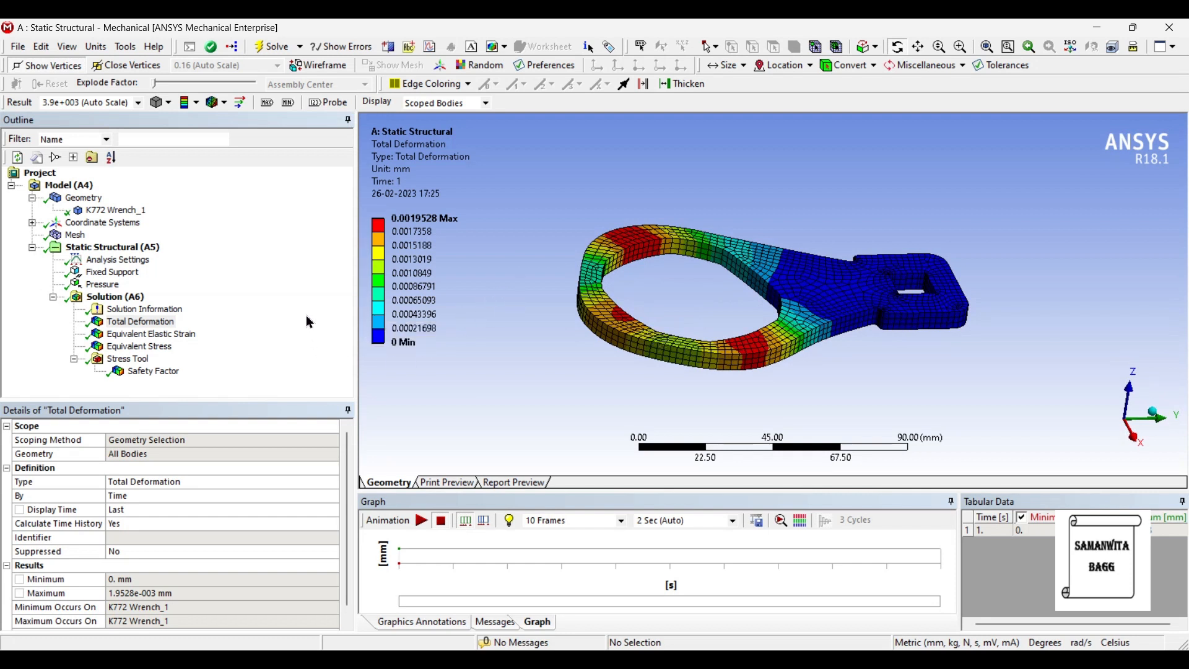
mouse_move(289, 317)
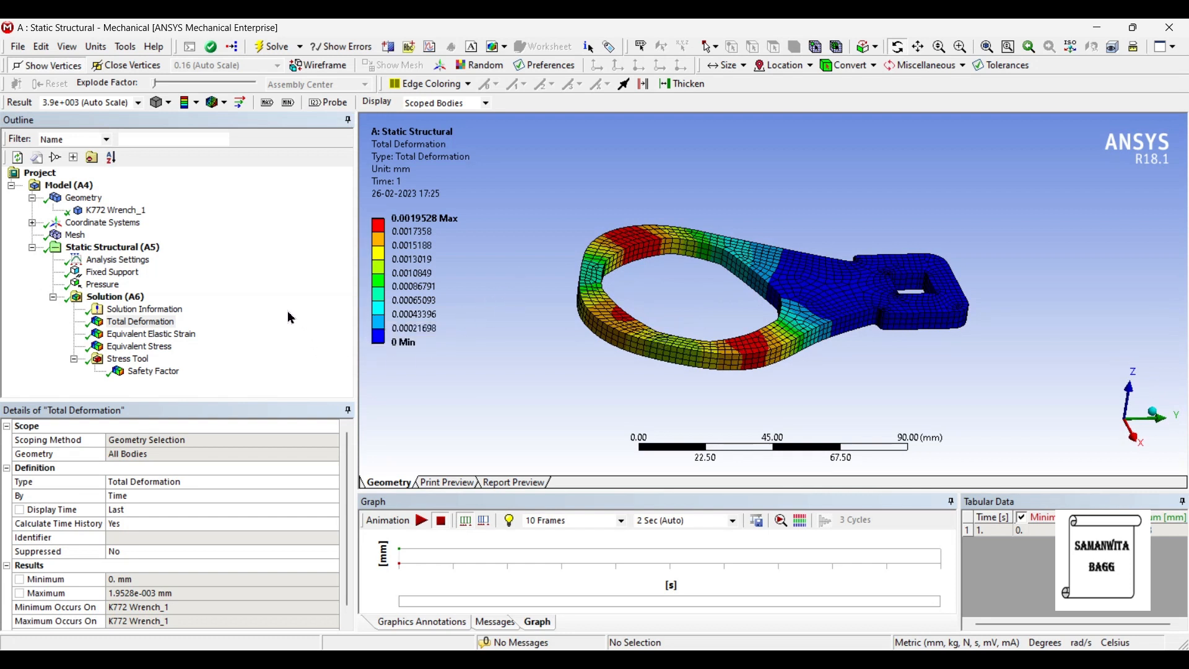